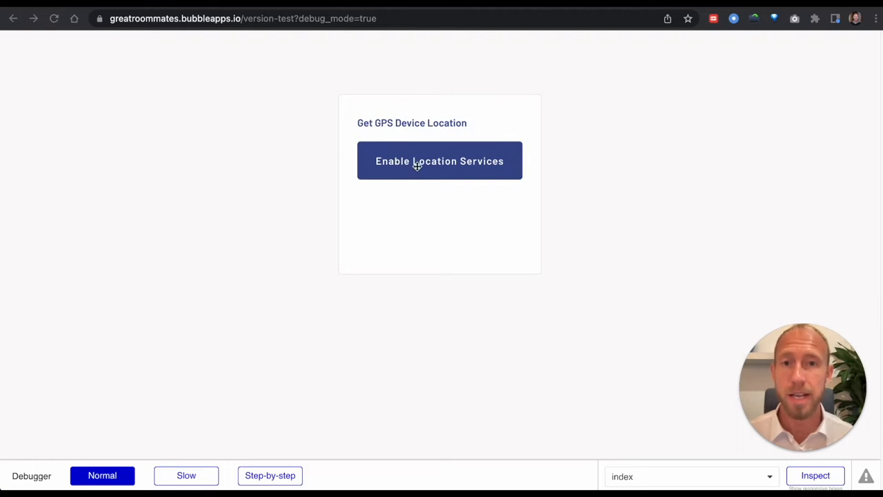
Step: Try the Enable Location Services button in the debug-mode preview
{"action": "left_click", "coordinate": [439, 160]}
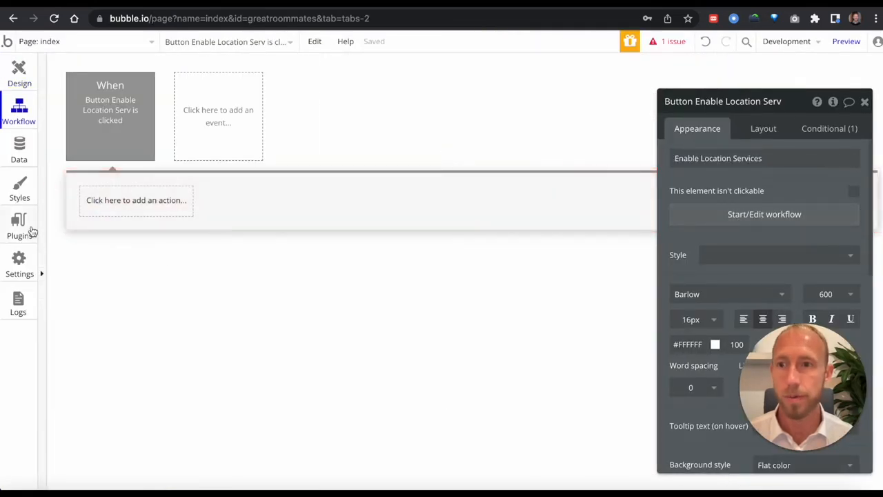
Step: Search the plugin catalogue for 'gps' and 'location' and install the Geolocation (GPS) tracker plugin
{"action": "left_click", "coordinate": [20, 224]}
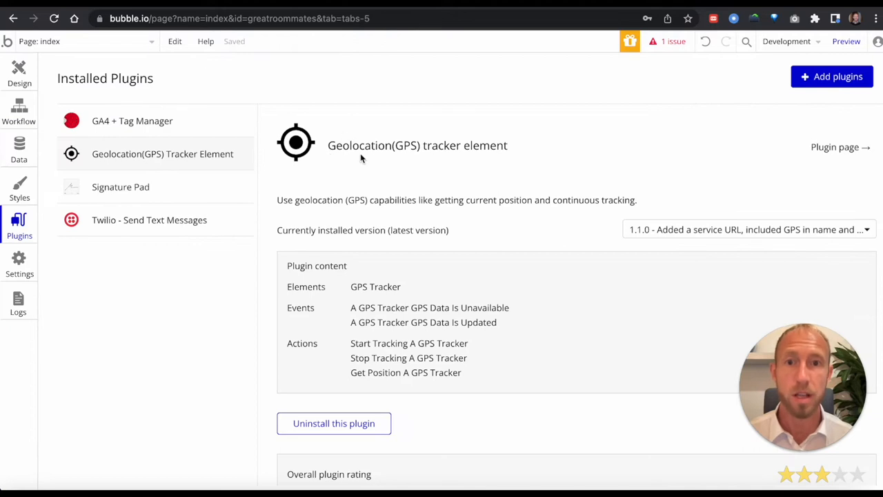
{"action": "left_click", "coordinate": [831, 76]}
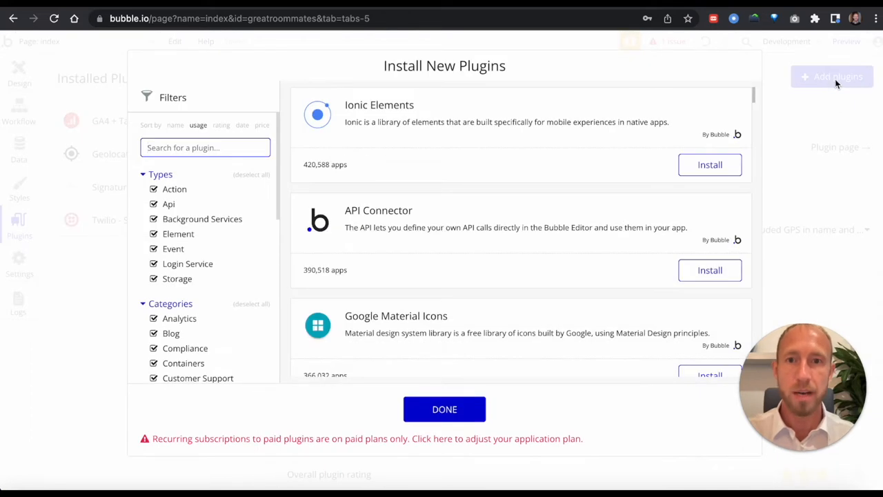
{"action": "type", "text": "gps"}
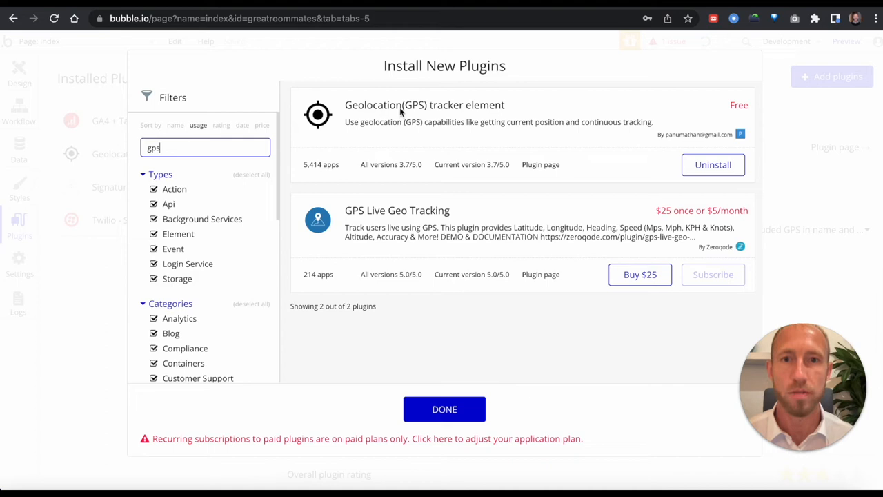
{"action": "mouse_move", "coordinate": [472, 148]}
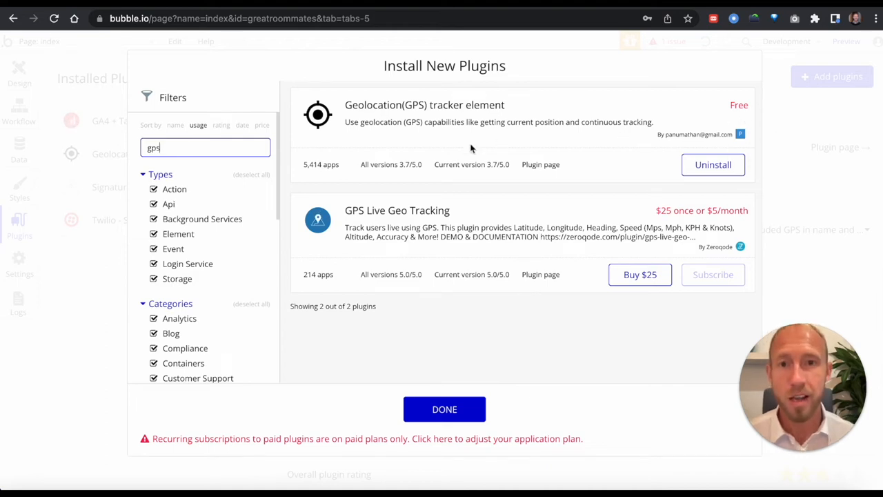
{"action": "mouse_move", "coordinate": [348, 219]}
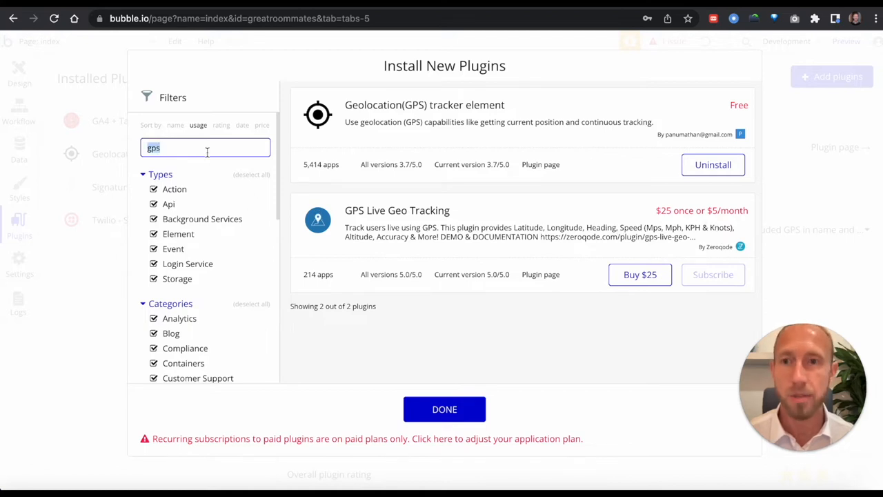
{"action": "type", "text": "location"}
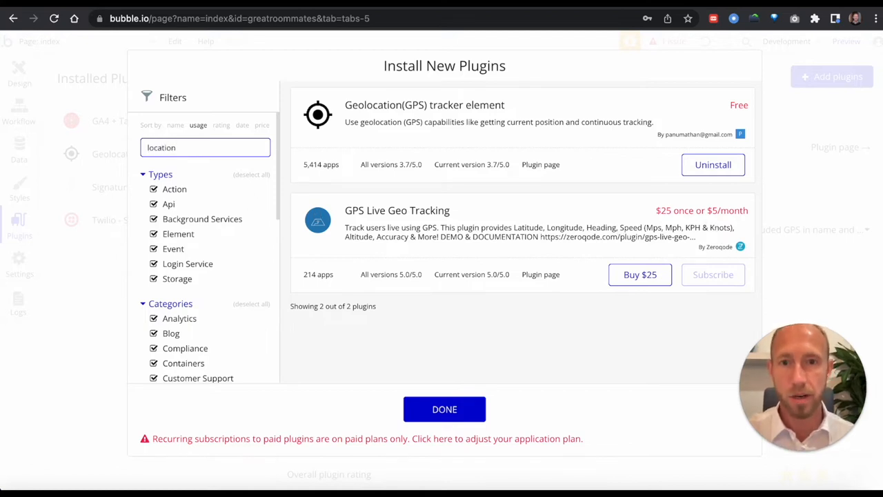
{"action": "scroll", "scroll_direction": "down", "scroll_amount": 3}
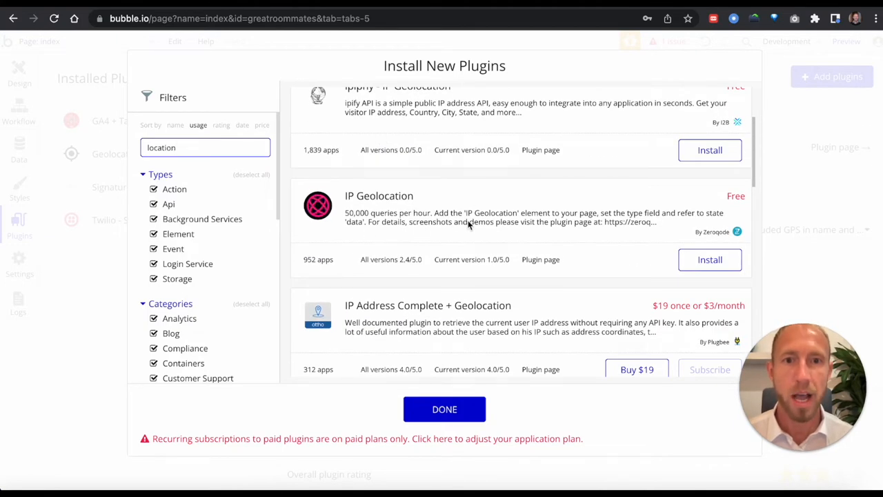
{"action": "scroll", "scroll_direction": "down", "scroll_amount": 3}
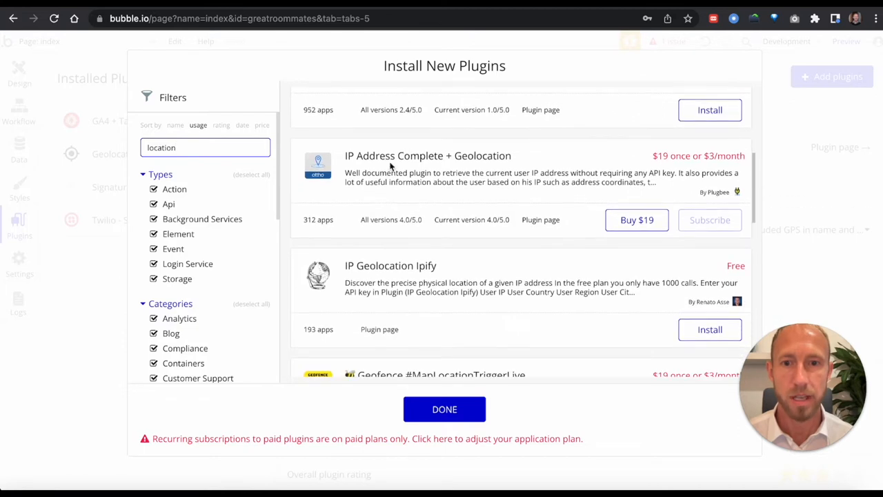
{"action": "scroll", "scroll_direction": "up", "scroll_amount": 3}
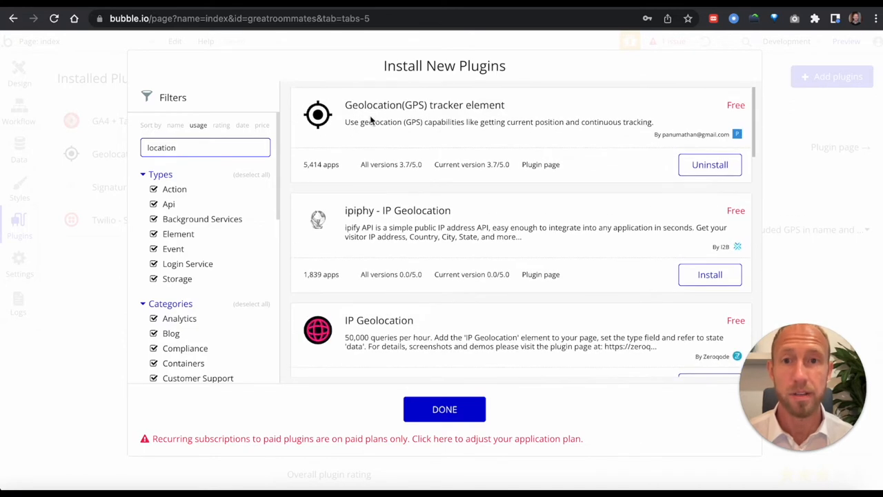
{"action": "mouse_move", "coordinate": [461, 419]}
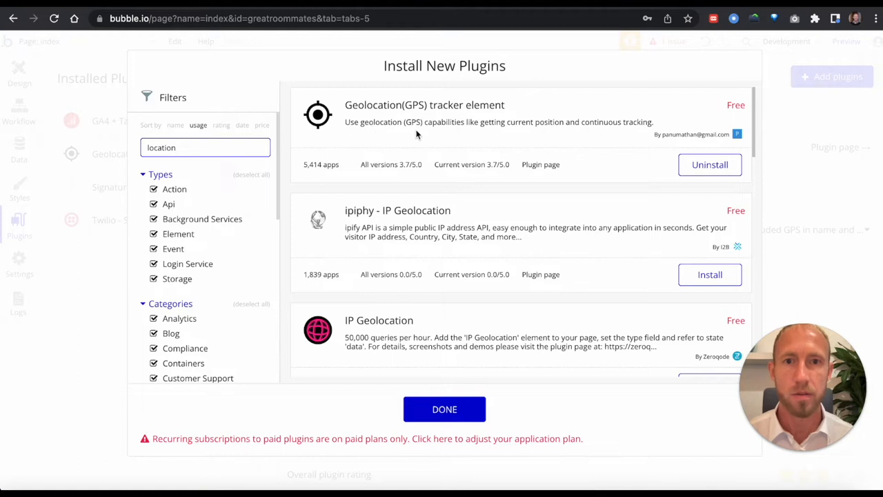
{"action": "mouse_move", "coordinate": [533, 130]}
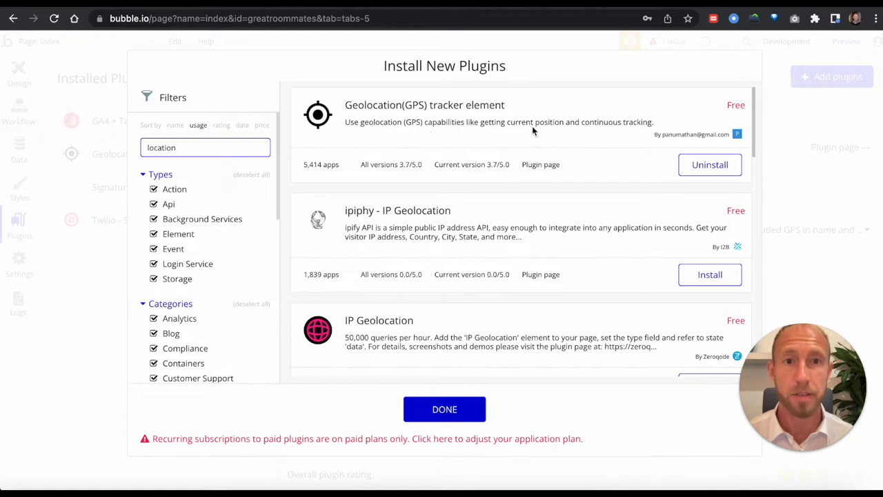
{"action": "mouse_move", "coordinate": [656, 138]}
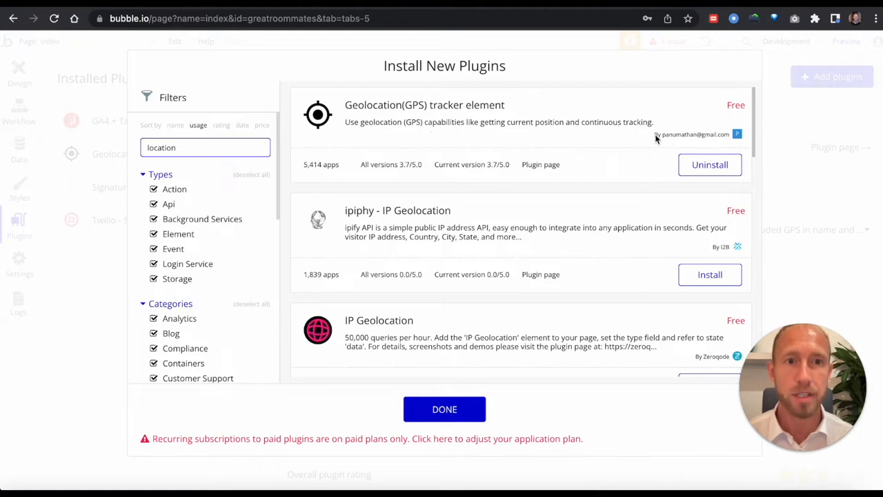
{"action": "mouse_move", "coordinate": [456, 413]}
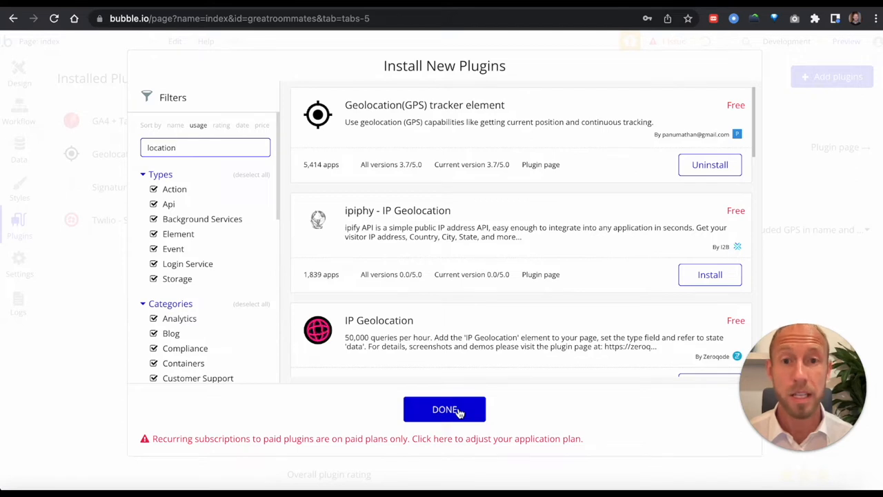
{"action": "left_click", "coordinate": [444, 409]}
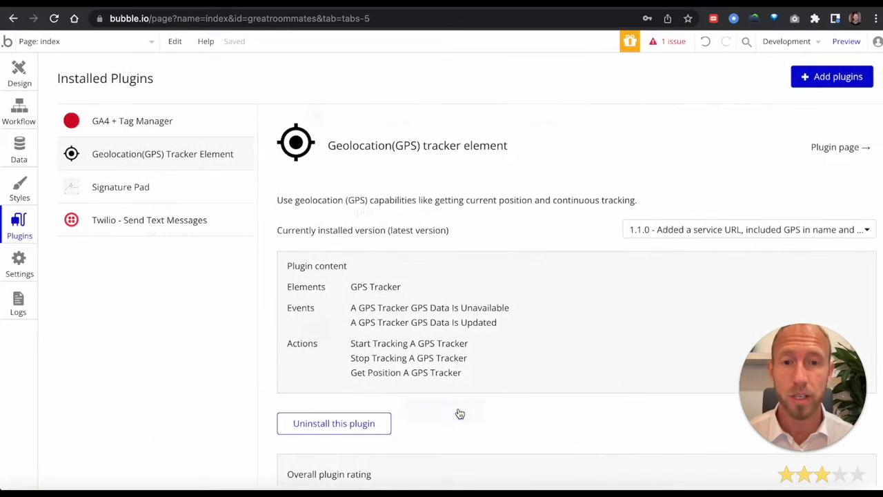
Step: Browse the click workflow's available actions under Analytics, then return to the page design
{"action": "left_click", "coordinate": [20, 110]}
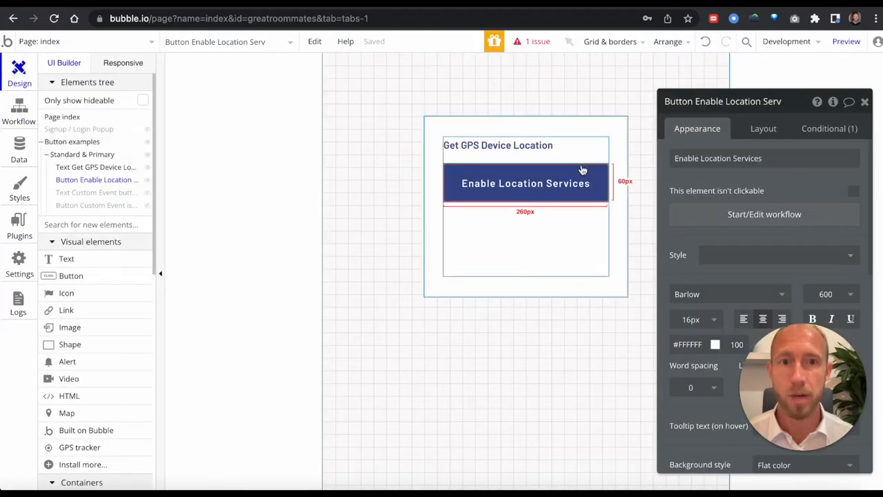
{"action": "left_click", "coordinate": [19, 111]}
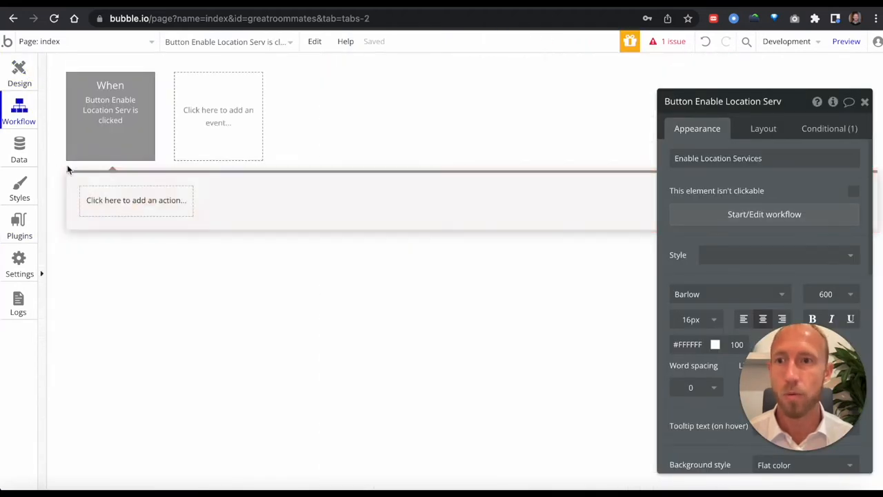
{"action": "left_click", "coordinate": [135, 200]}
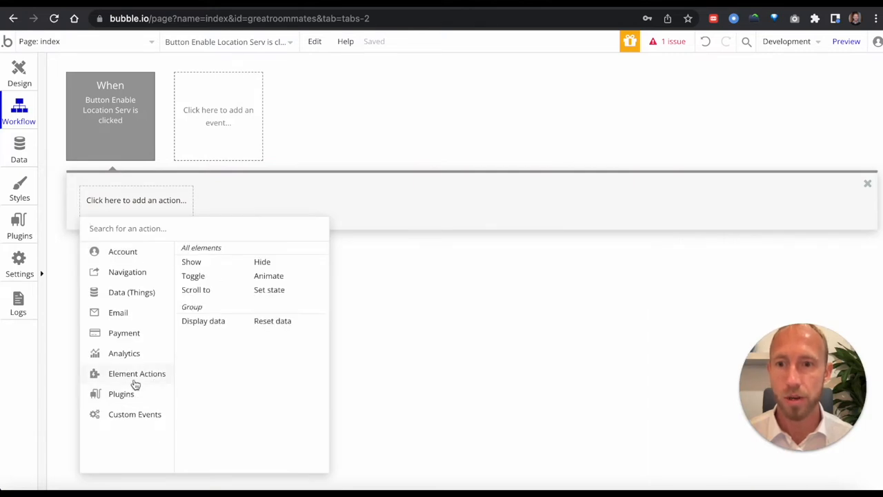
{"action": "left_click", "coordinate": [124, 353]}
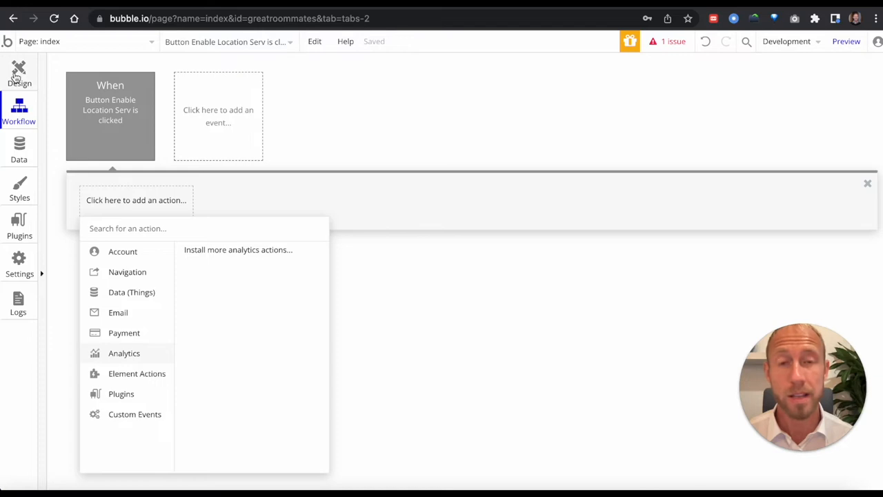
{"action": "left_click", "coordinate": [19, 72]}
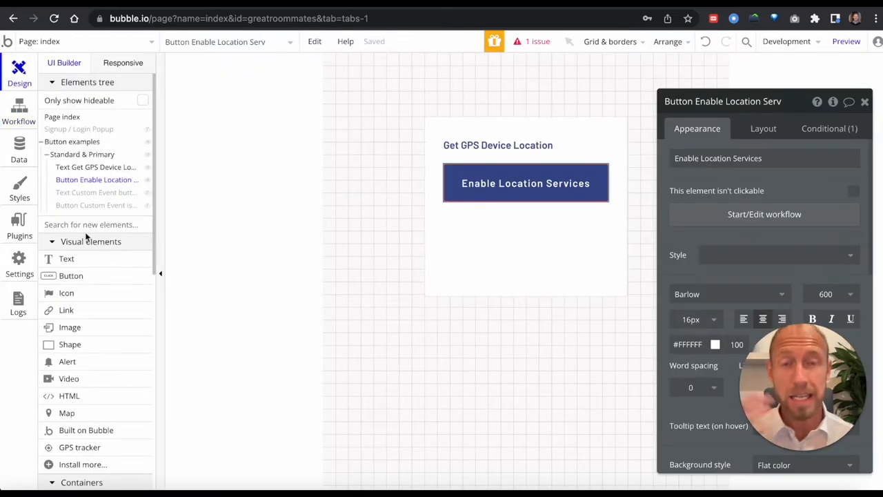
Step: Place a GPStracker A element on the index page and review its properties
{"action": "scroll", "scroll_direction": "down", "scroll_amount": 3}
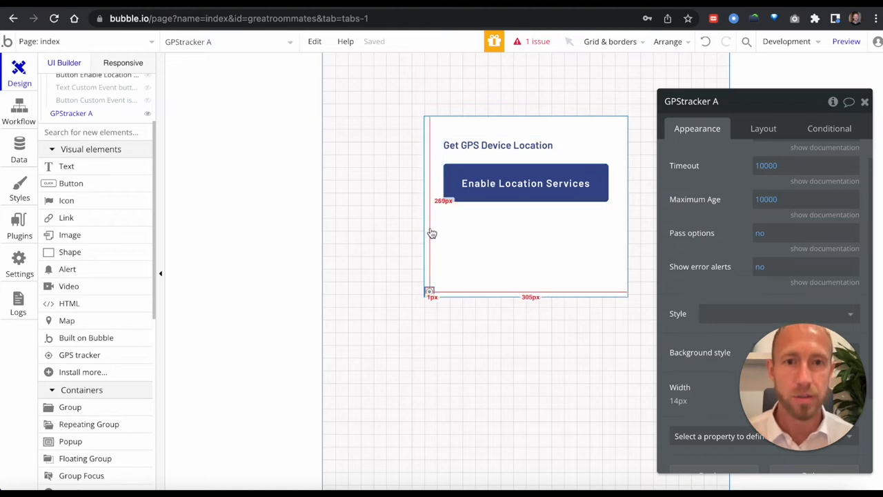
{"action": "left_click", "coordinate": [847, 41]}
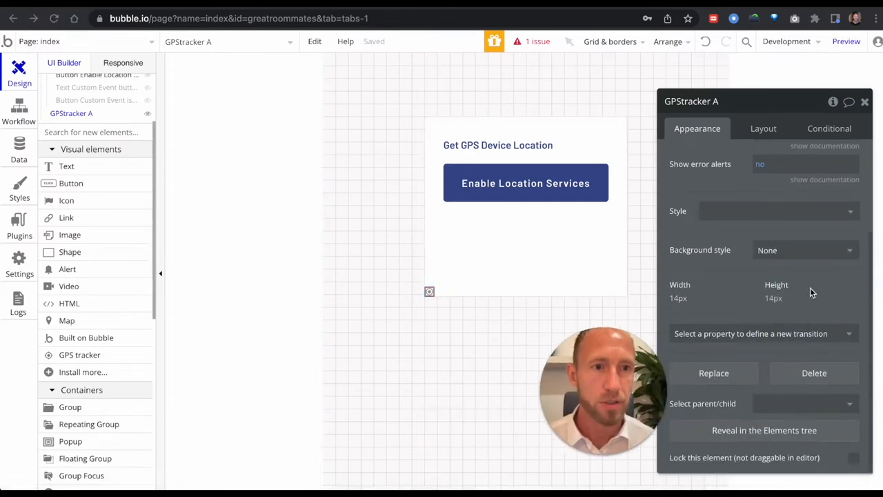
{"action": "left_click", "coordinate": [763, 129]}
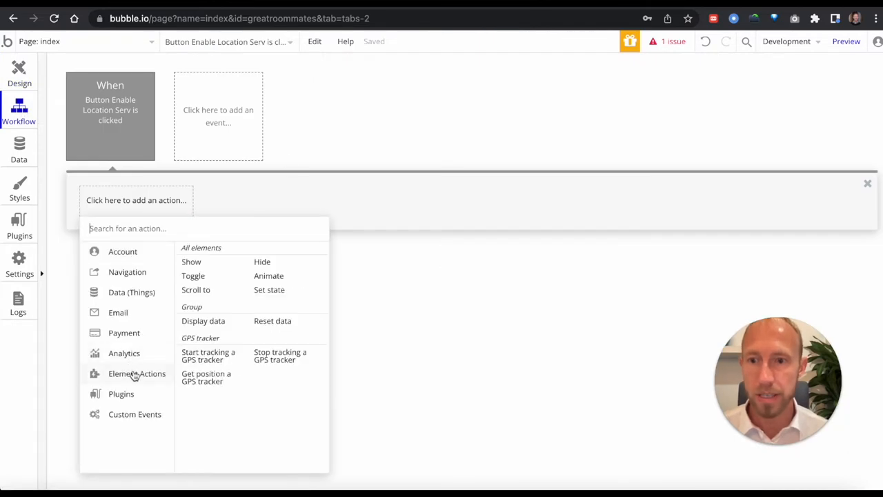
{"action": "mouse_move", "coordinate": [158, 375]}
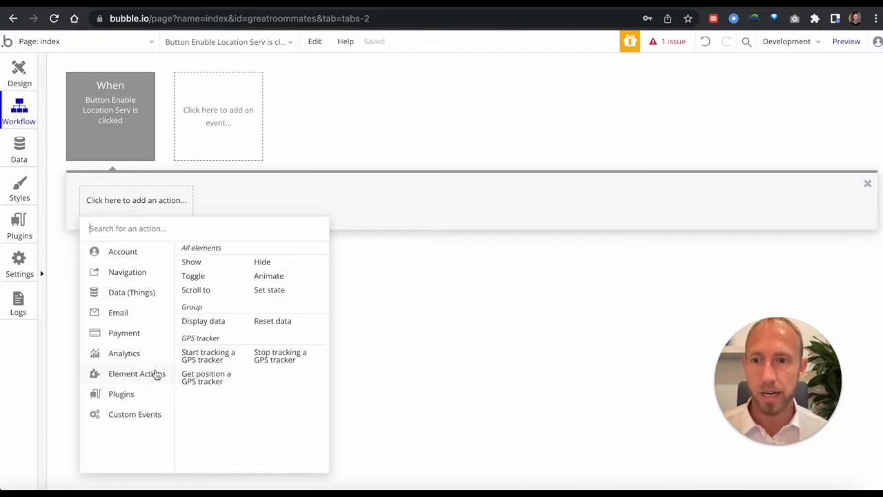
Step: Add a 'Get position a GPS tracker' element action to the button's click workflow
{"action": "left_click", "coordinate": [121, 393]}
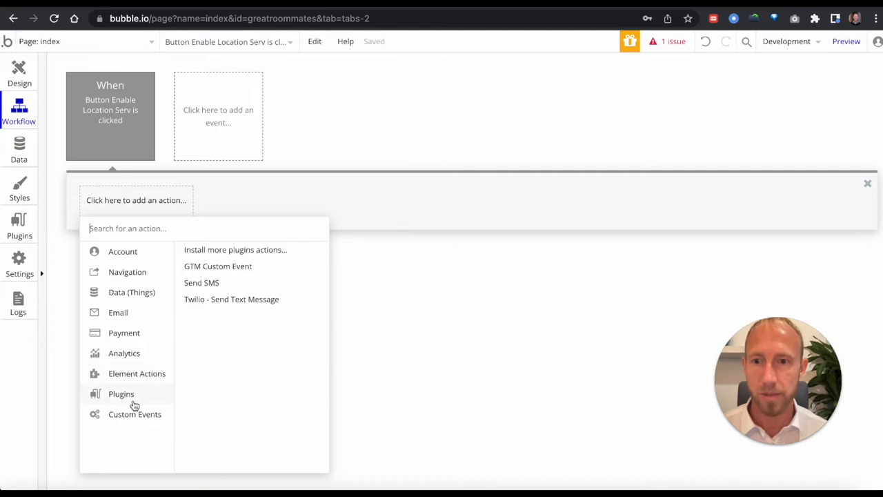
{"action": "left_click", "coordinate": [136, 373]}
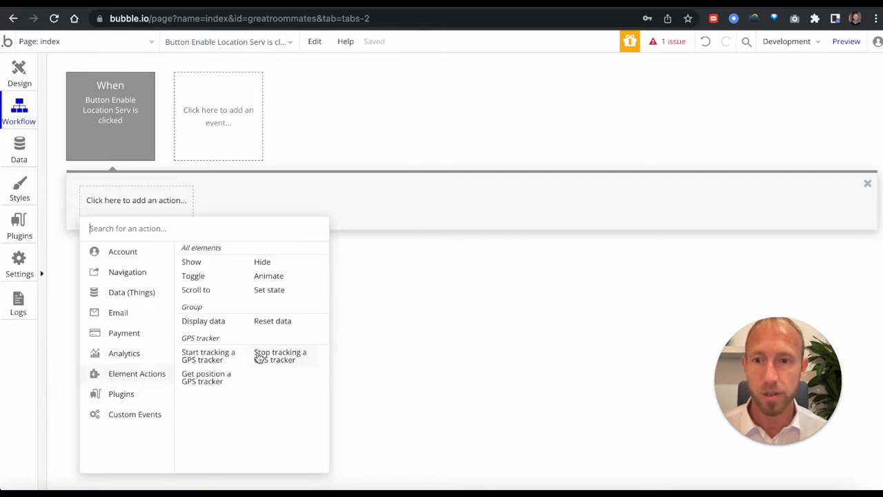
{"action": "mouse_move", "coordinate": [287, 367]}
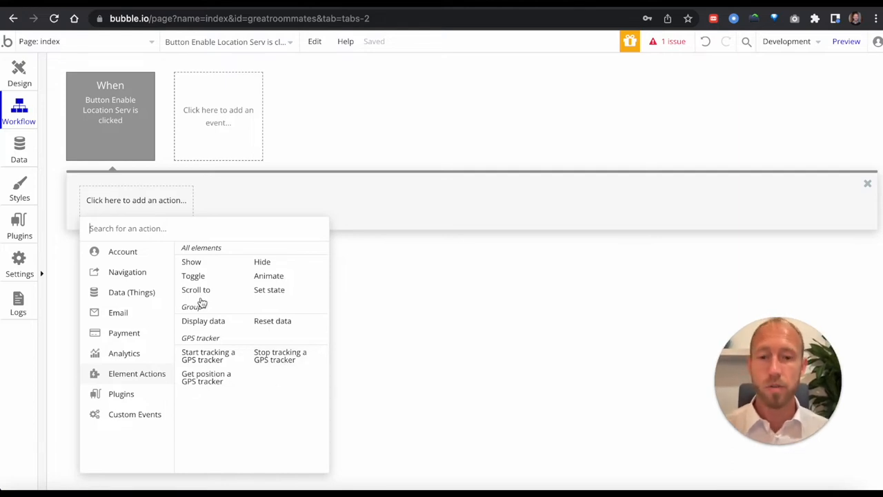
{"action": "type", "text": "gps"}
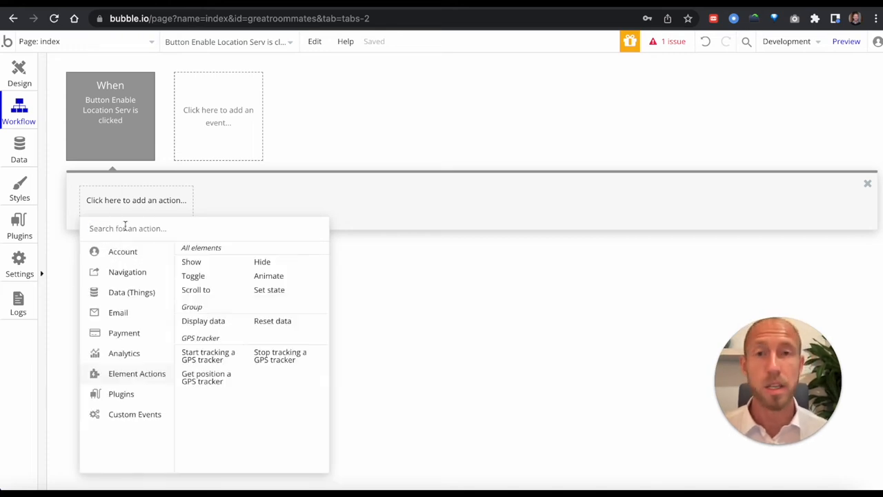
{"action": "mouse_move", "coordinate": [157, 193]}
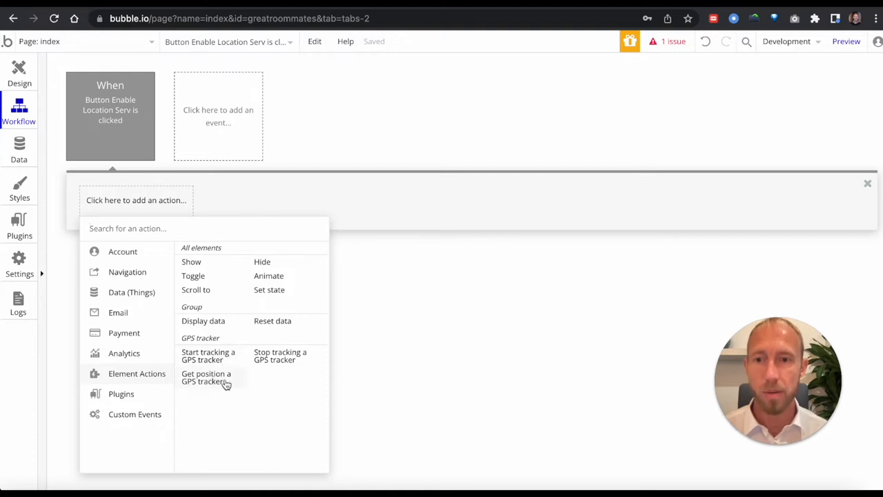
{"action": "left_click", "coordinate": [207, 378]}
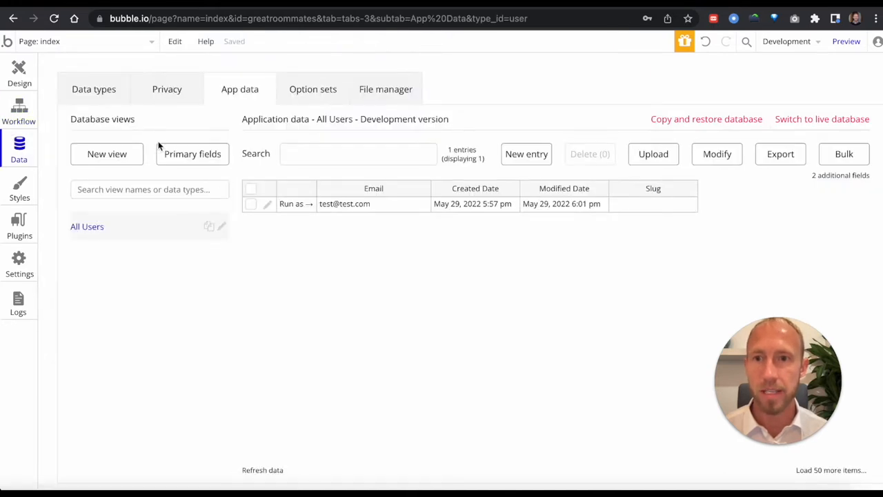
Step: Create a GPSdeviceLocation field of type geographic address on the User data type
{"action": "left_click", "coordinate": [94, 89]}
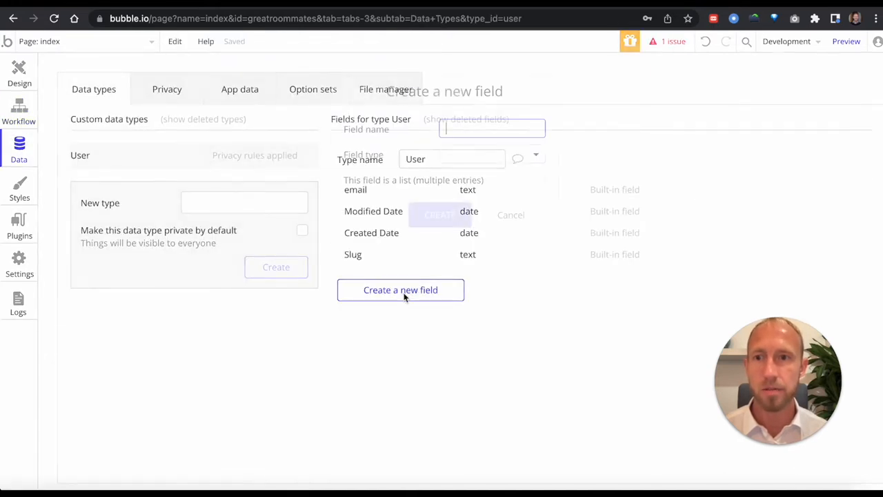
{"action": "type", "text": "GPSdeviceLocati"}
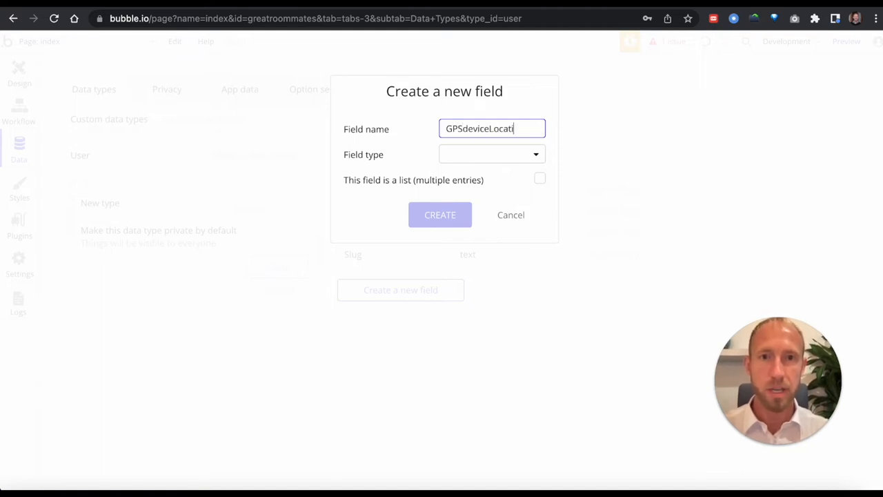
{"action": "left_click", "coordinate": [491, 155]}
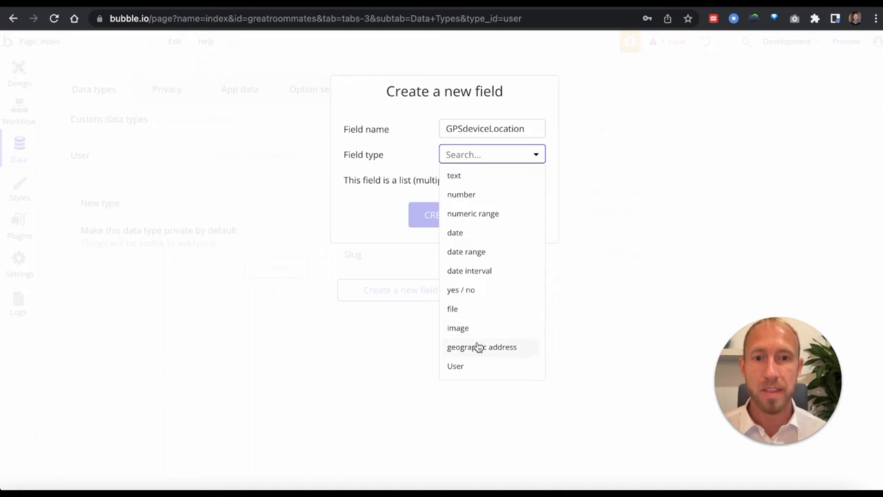
{"action": "left_click", "coordinate": [481, 348]}
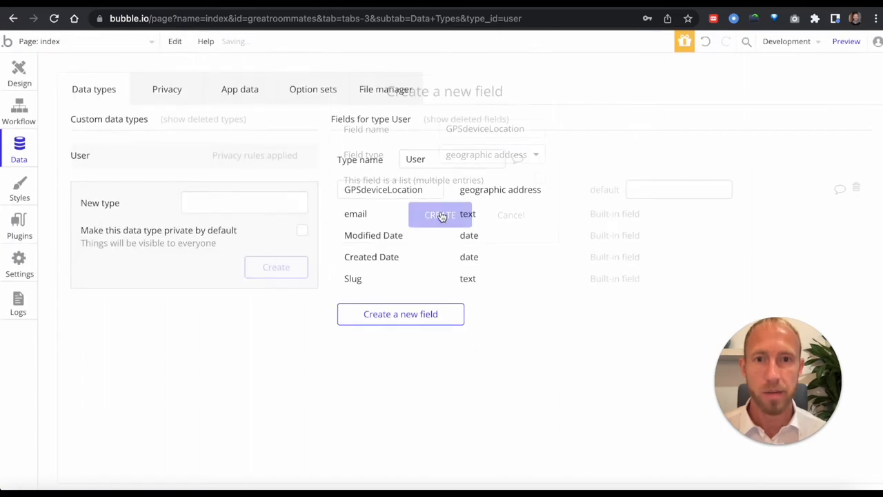
{"action": "left_click", "coordinate": [439, 215]}
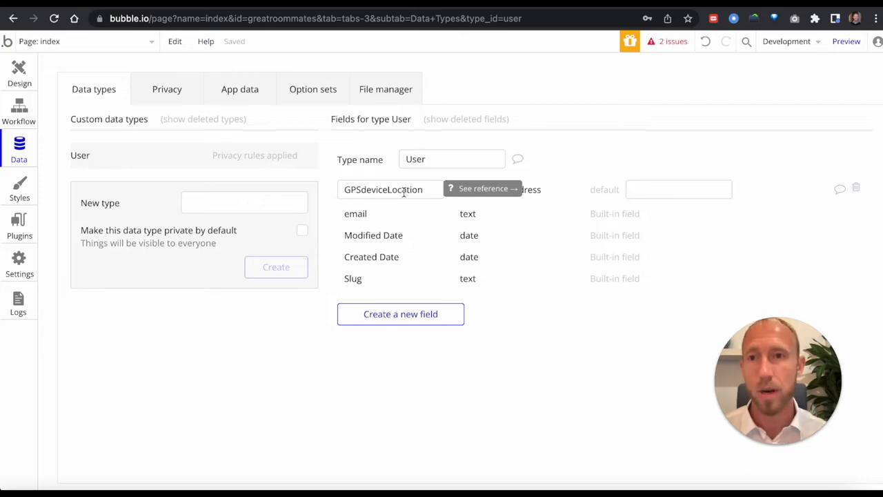
{"action": "left_click", "coordinate": [240, 89]}
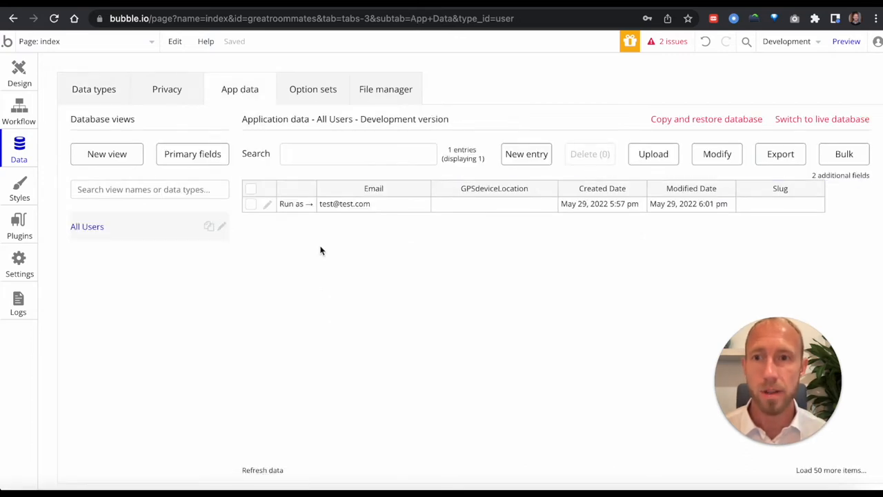
{"action": "left_click", "coordinate": [525, 154]}
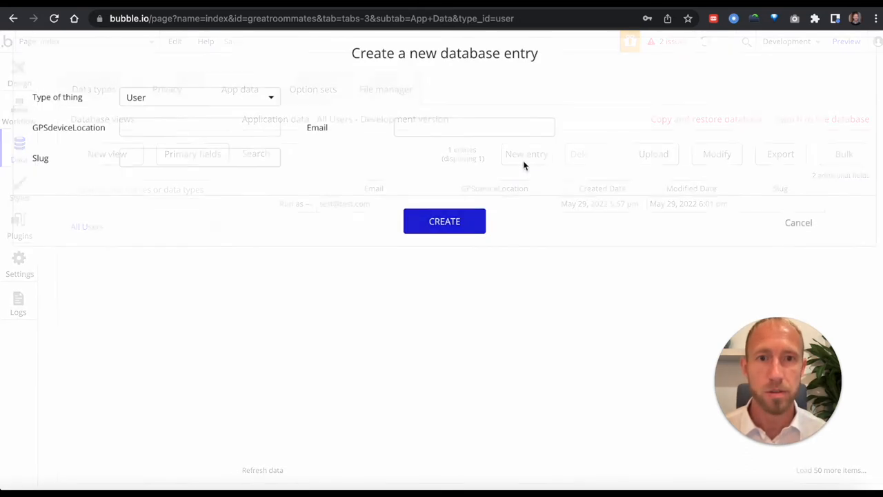
{"action": "type", "text": "test2@test2.com"}
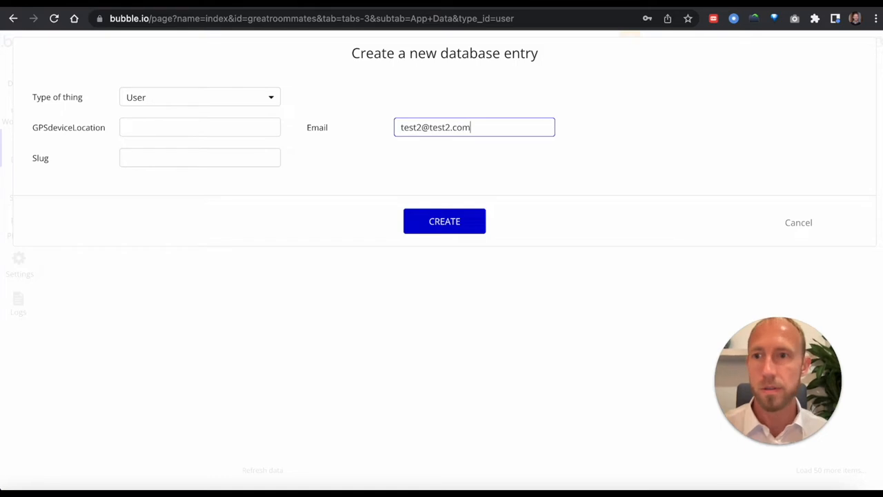
{"action": "left_click", "coordinate": [444, 221]}
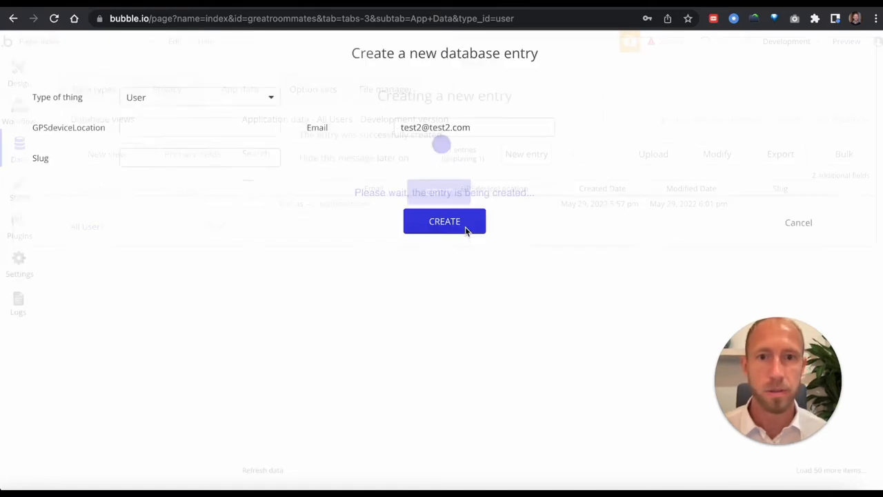
{"action": "left_click", "coordinate": [444, 221]}
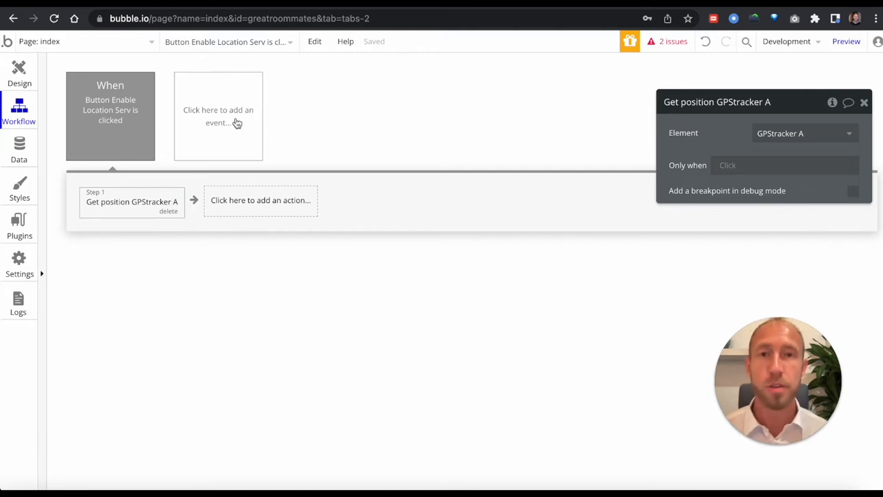
Step: Add a GPStracker A 'GPS data is updated' event and colour it green
{"action": "left_click", "coordinate": [218, 116]}
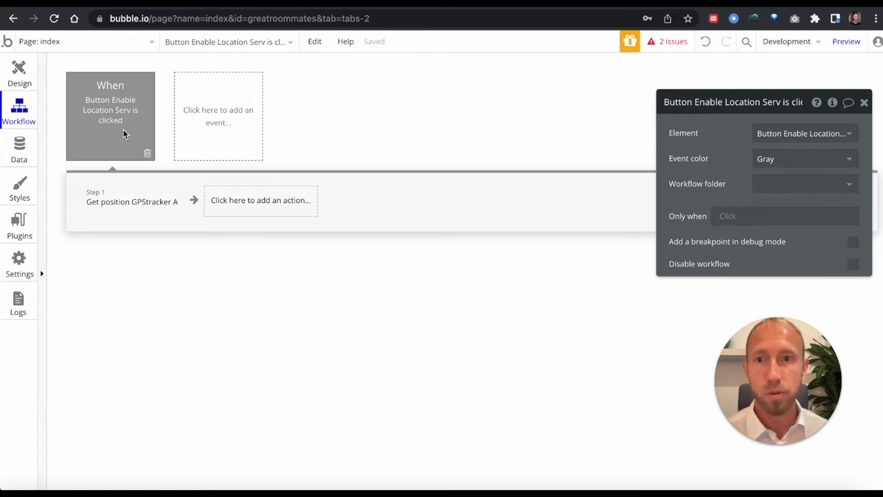
{"action": "left_click", "coordinate": [218, 116]}
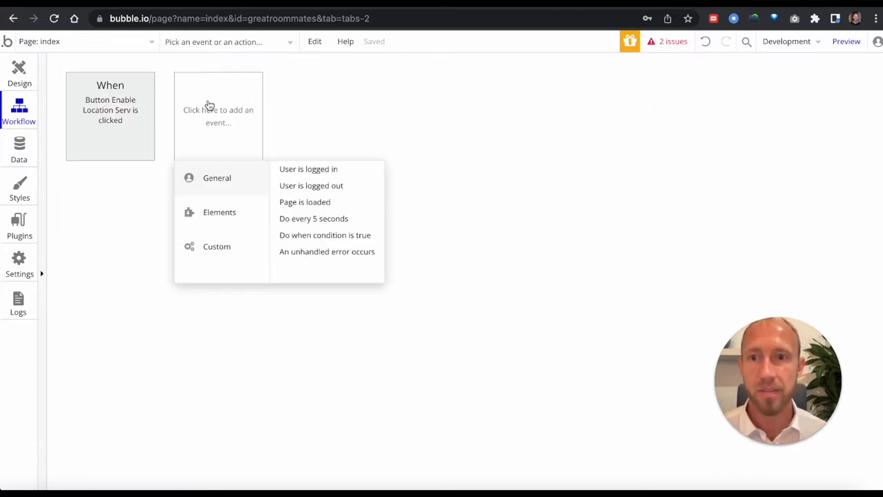
{"action": "left_click", "coordinate": [219, 212]}
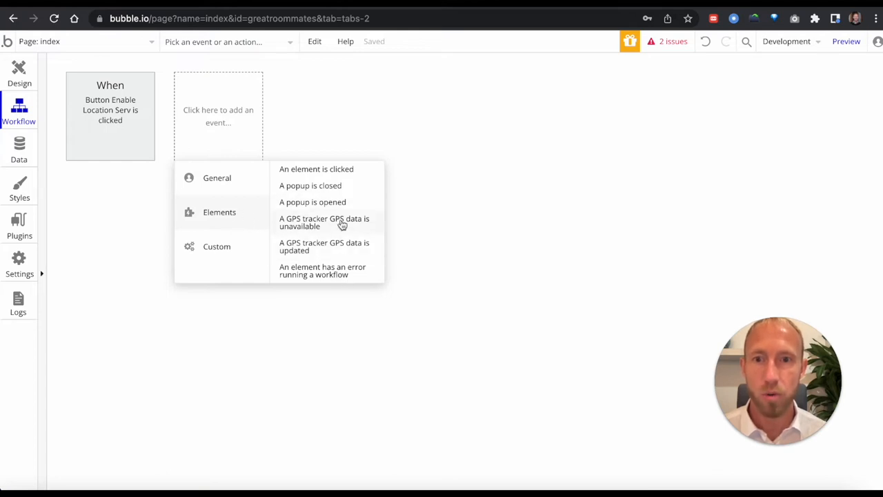
{"action": "mouse_move", "coordinate": [353, 254]}
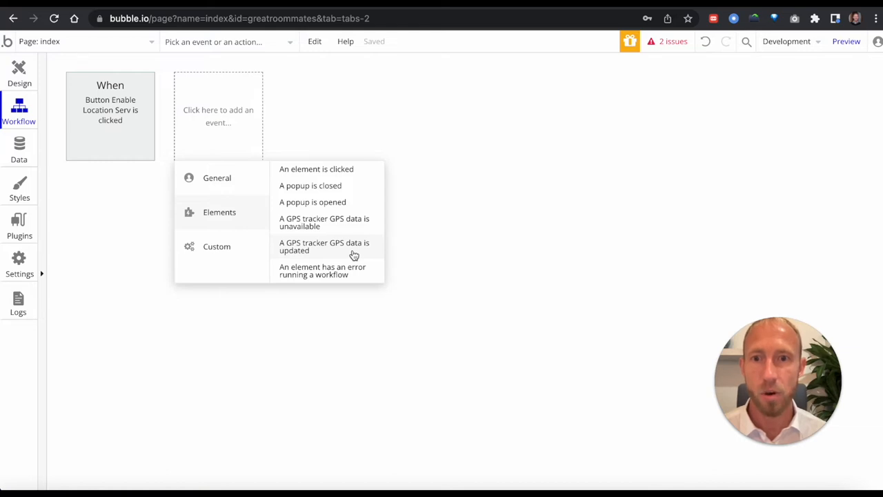
{"action": "left_click", "coordinate": [323, 246]}
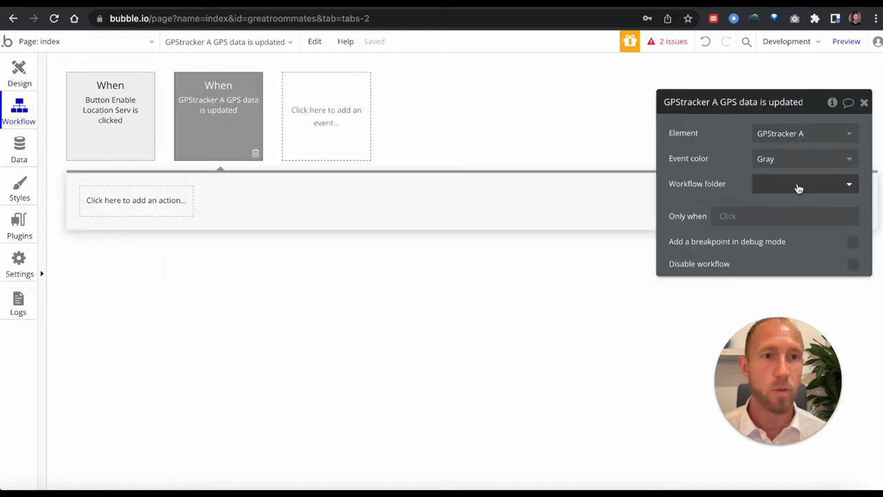
{"action": "left_click", "coordinate": [803, 157]}
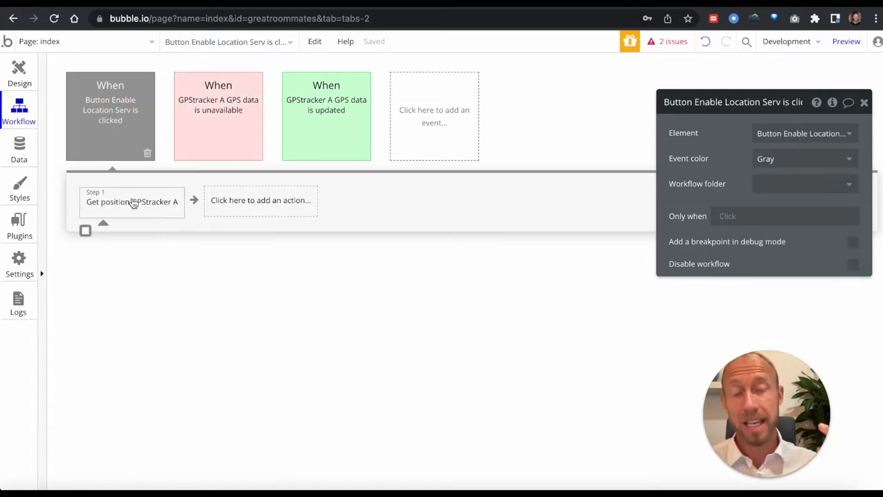
Step: Add a GPStracker A 'GPS data unavailable' event coloured red
{"action": "left_click", "coordinate": [218, 103]}
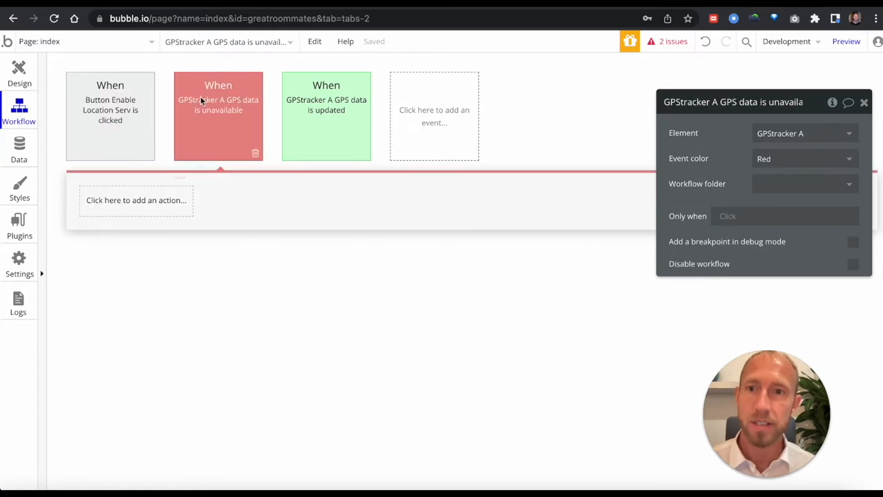
{"action": "left_click", "coordinate": [325, 116]}
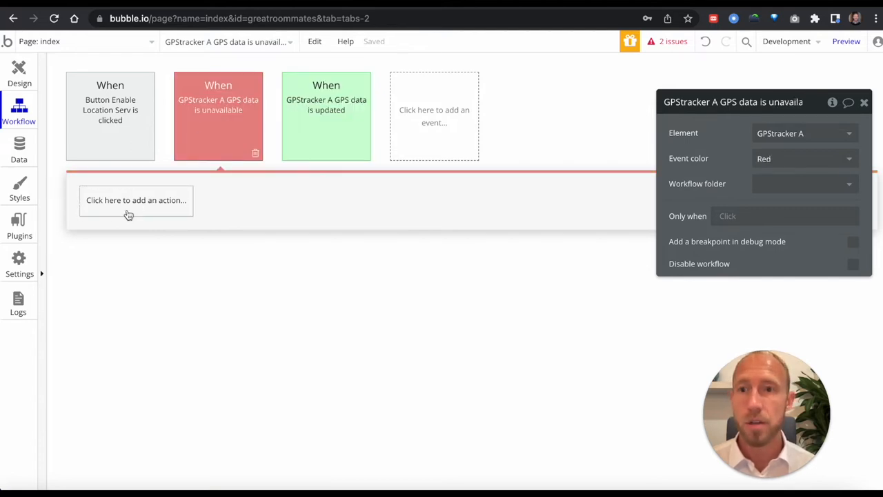
{"action": "left_click", "coordinate": [135, 200]}
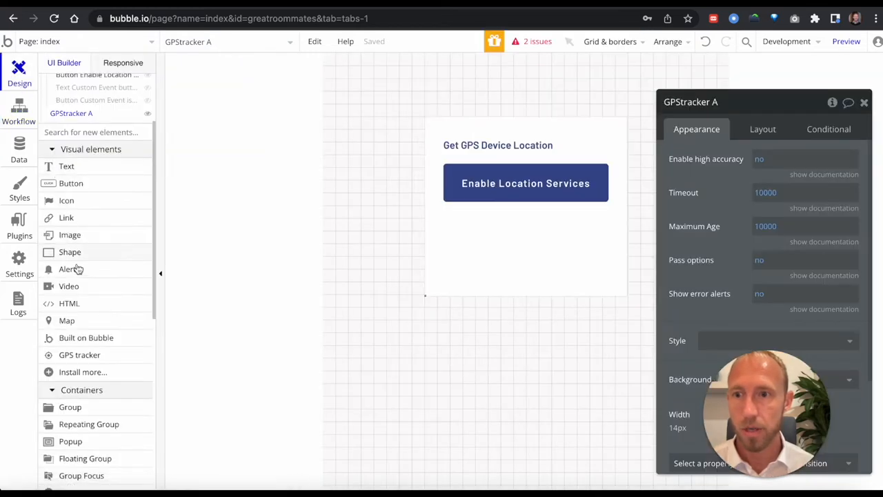
{"action": "mouse_move", "coordinate": [99, 251]}
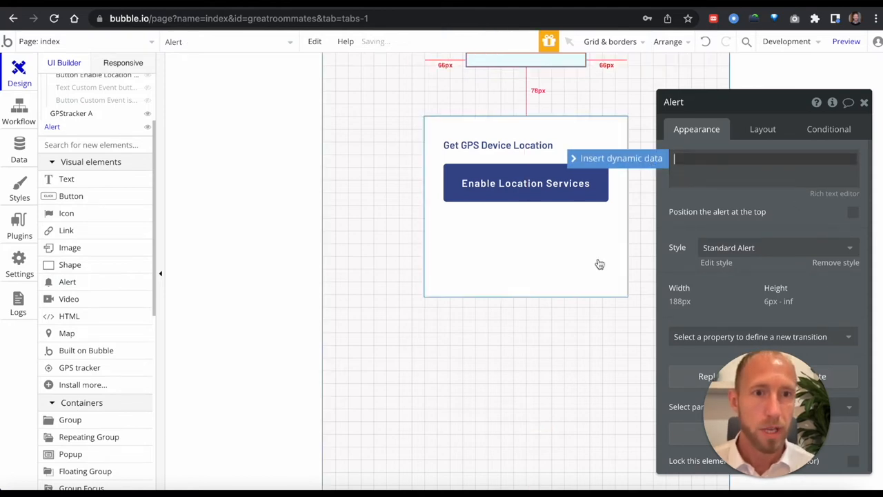
Step: Add a Warning Alert element reading 'Couldn't obtain GPS location' to the index page
{"action": "type", "text": "Couldn't find"}
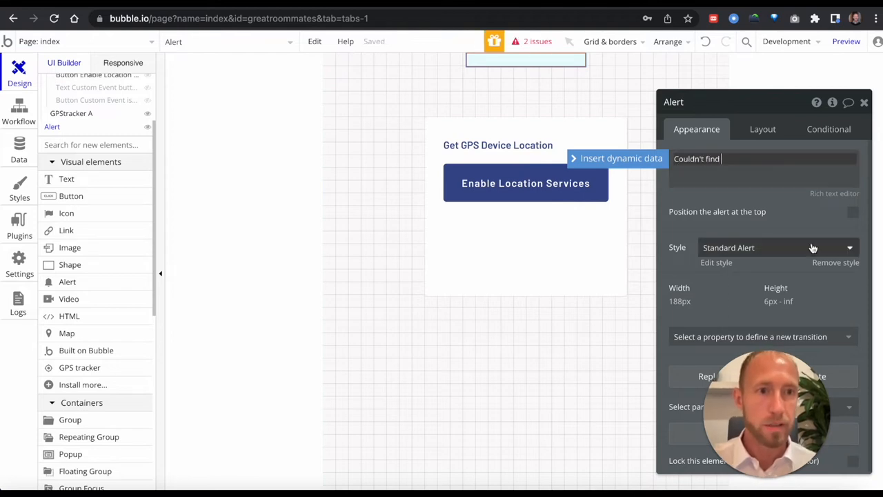
{"action": "left_click", "coordinate": [778, 247]}
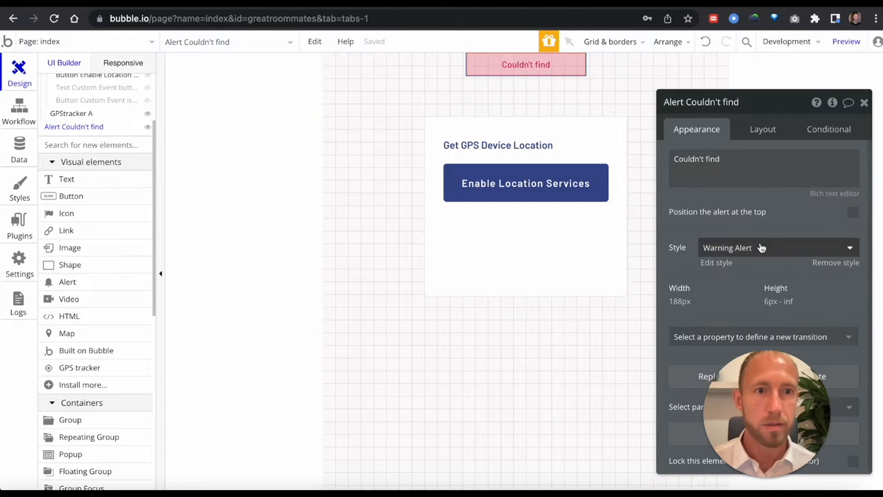
{"action": "left_click", "coordinate": [714, 157]}
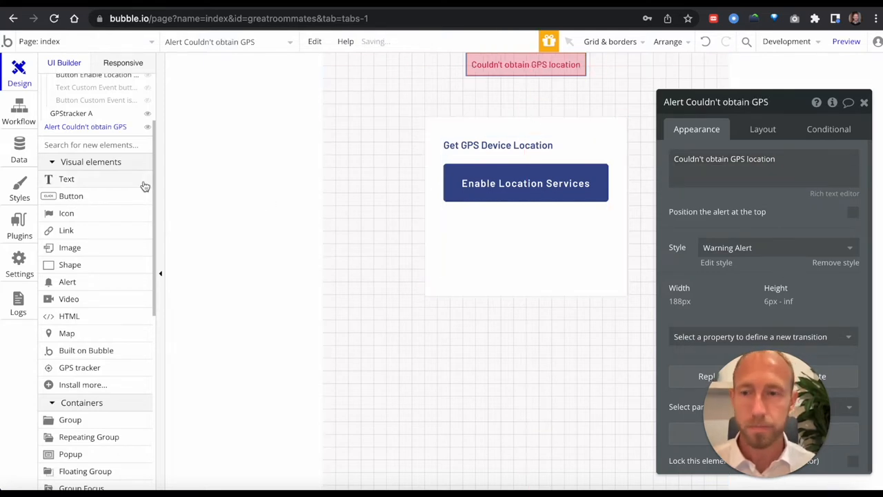
{"action": "left_click", "coordinate": [761, 129]}
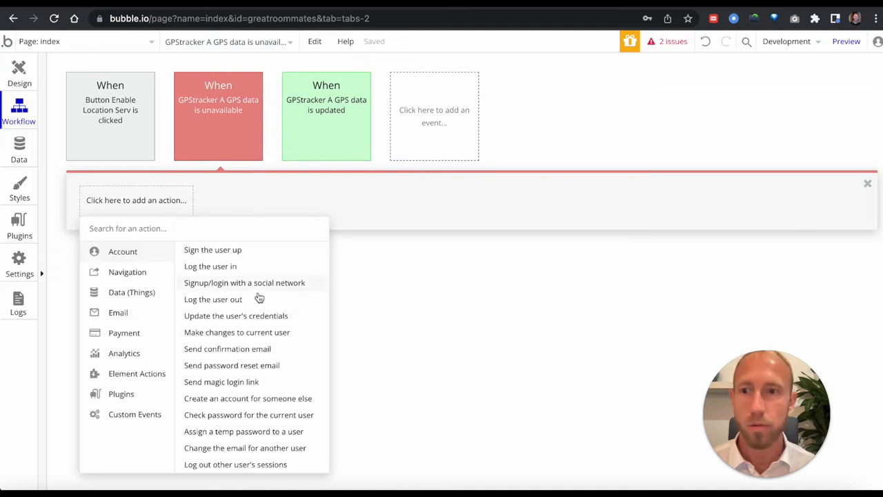
Step: Give the GPS data unavailable event a Show message step for the Couldn't obtain GPS alert
{"action": "left_click", "coordinate": [136, 373]}
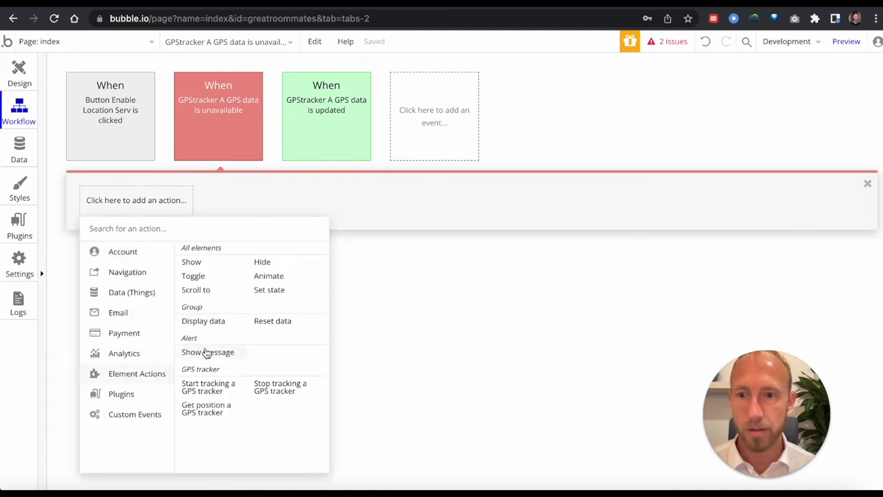
{"action": "left_click", "coordinate": [207, 352]}
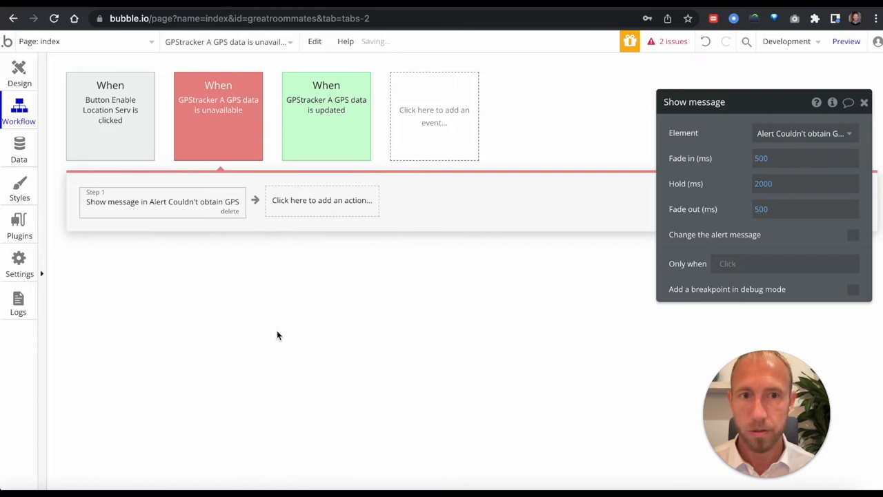
{"action": "left_click", "coordinate": [803, 132]}
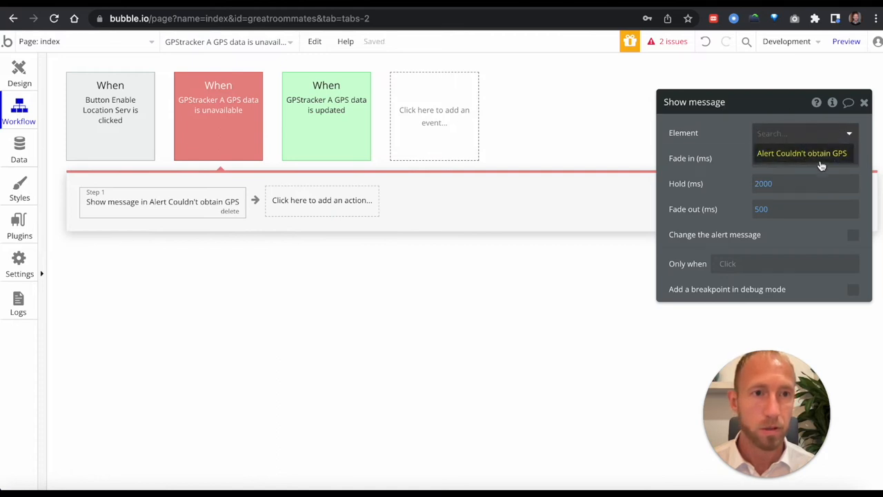
{"action": "left_click", "coordinate": [864, 102]}
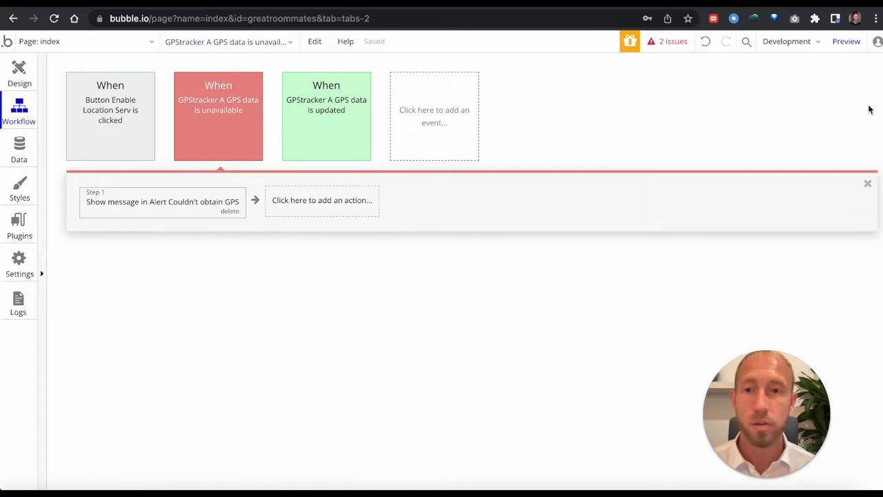
{"action": "left_click", "coordinate": [326, 116]}
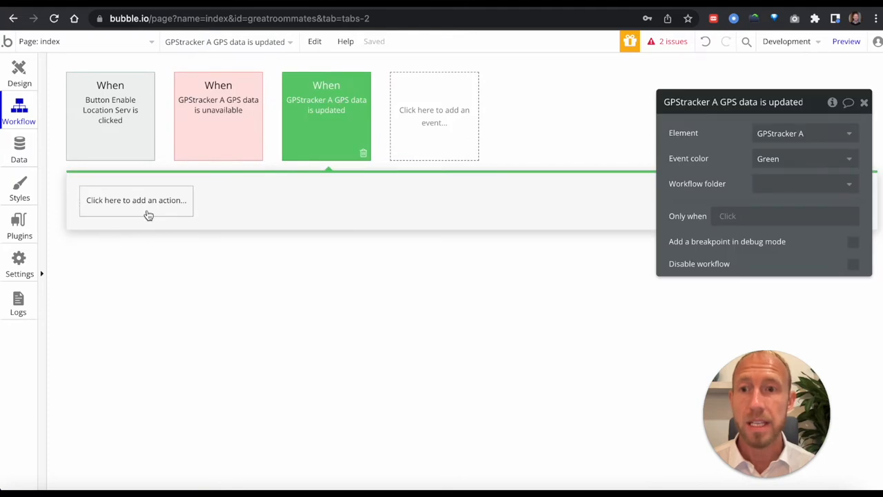
{"action": "left_click", "coordinate": [19, 148]}
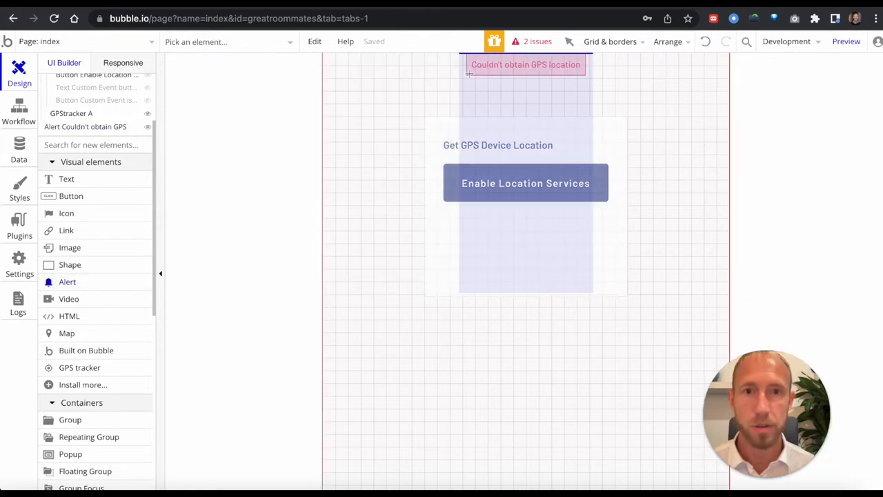
Step: Add an alert reading 'GPS Location is' followed by GPStracker A's Latitude and Longitude as dynamic data
{"action": "left_click", "coordinate": [526, 65]}
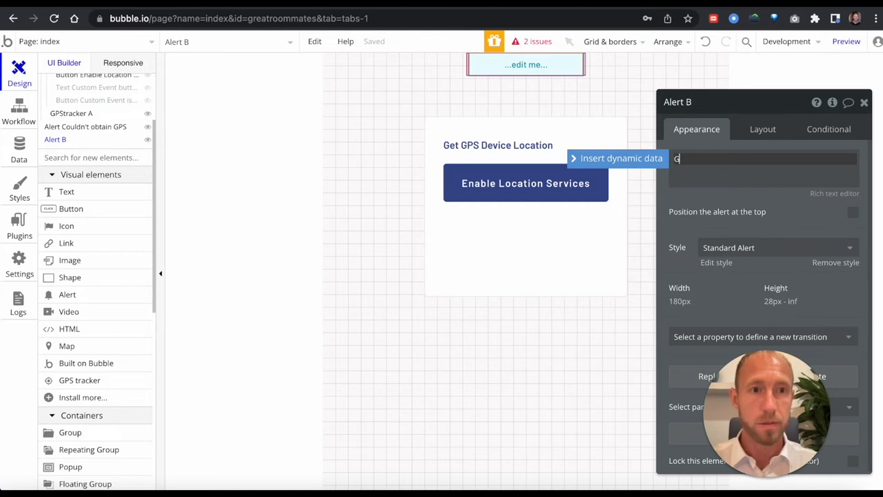
{"action": "type", "text": "GPS Location is GPStracker A"}
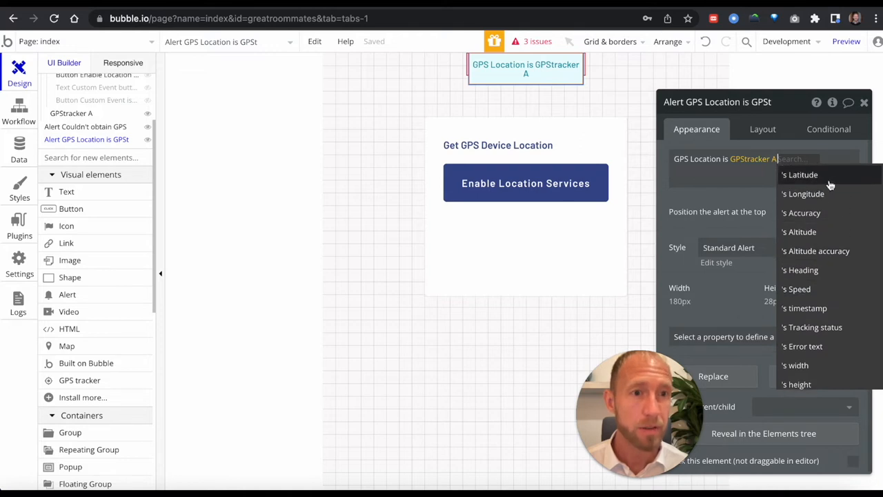
{"action": "mouse_move", "coordinate": [838, 218]}
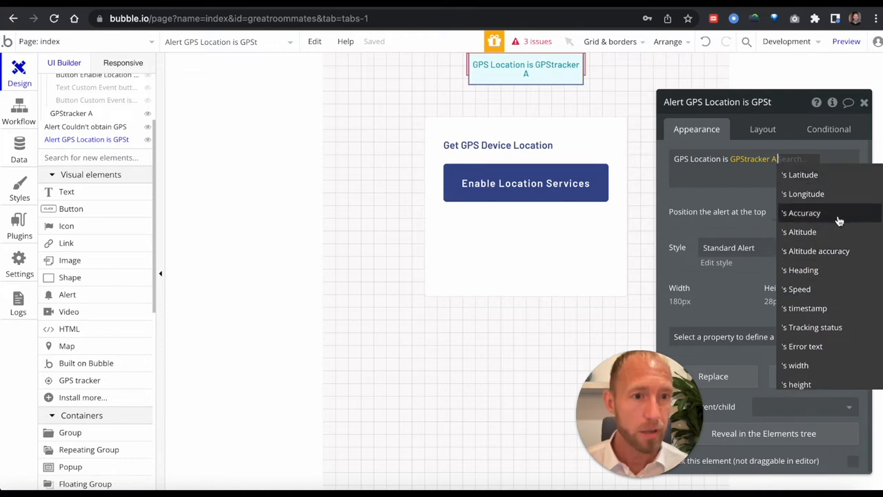
{"action": "mouse_move", "coordinate": [833, 214]}
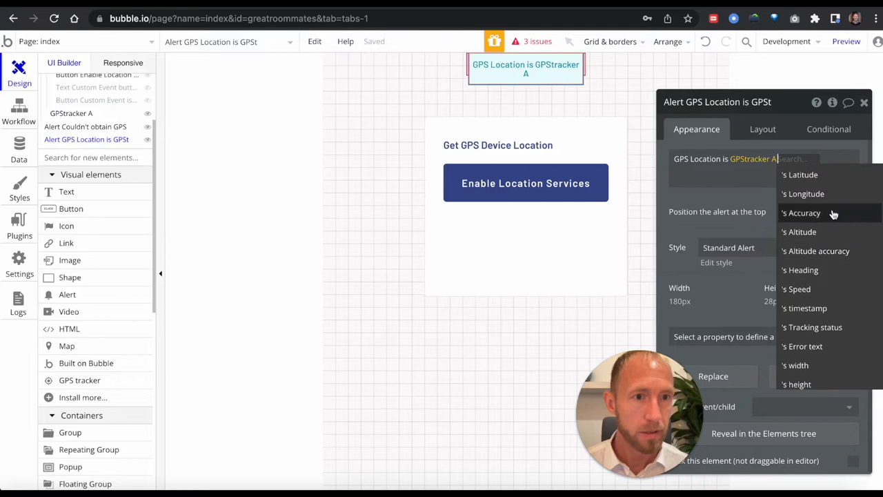
{"action": "left_click", "coordinate": [800, 174]}
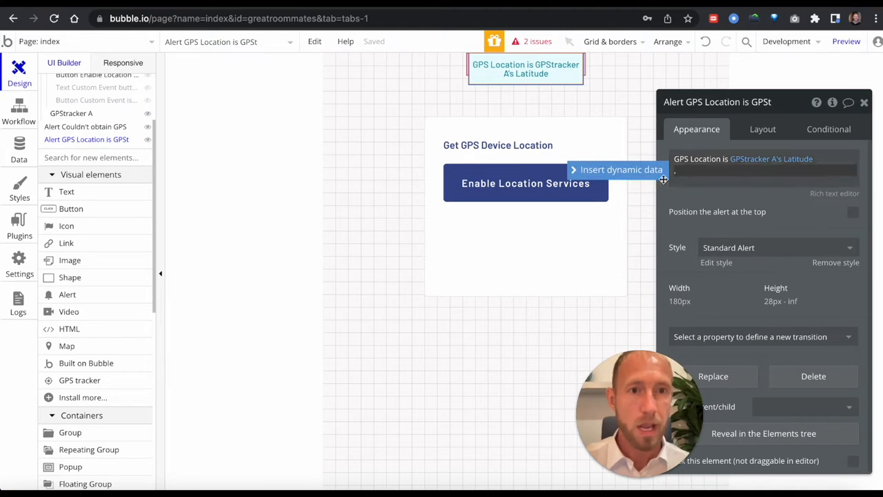
{"action": "left_click", "coordinate": [621, 169]}
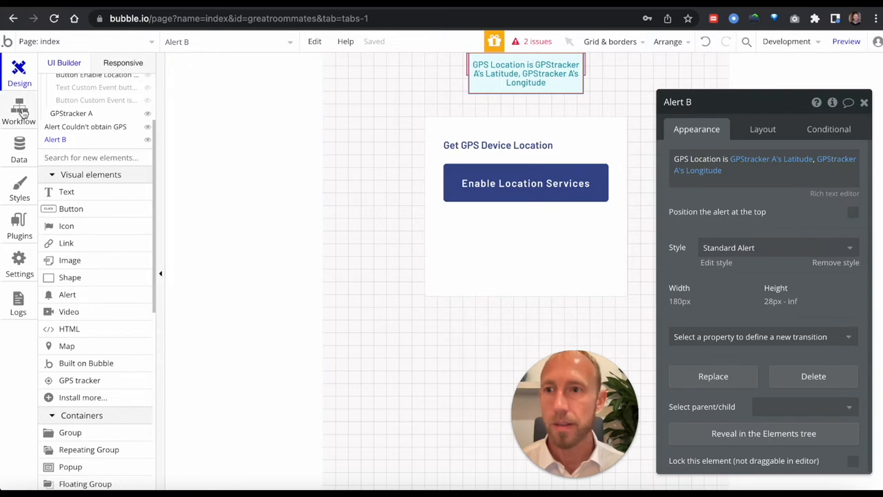
Step: In the User data type, remove the old address field and create number field GPSdeviceLocationLatitude
{"action": "left_click", "coordinate": [20, 149]}
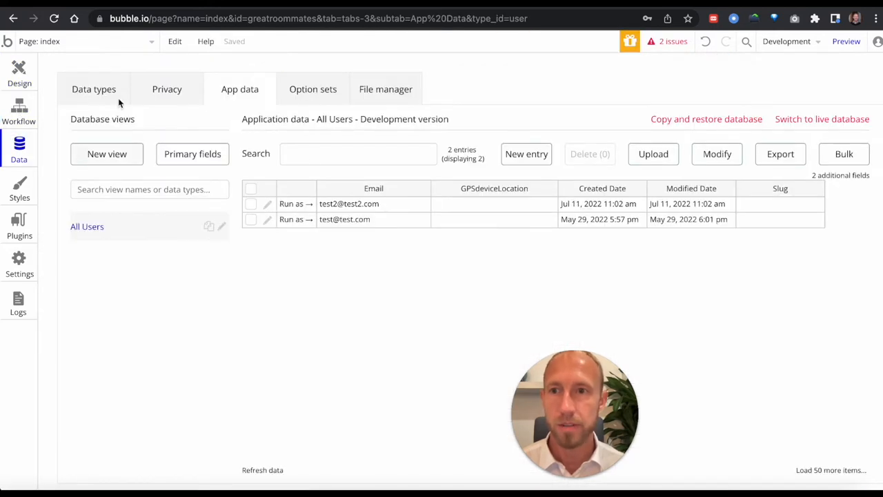
{"action": "left_click", "coordinate": [94, 88]}
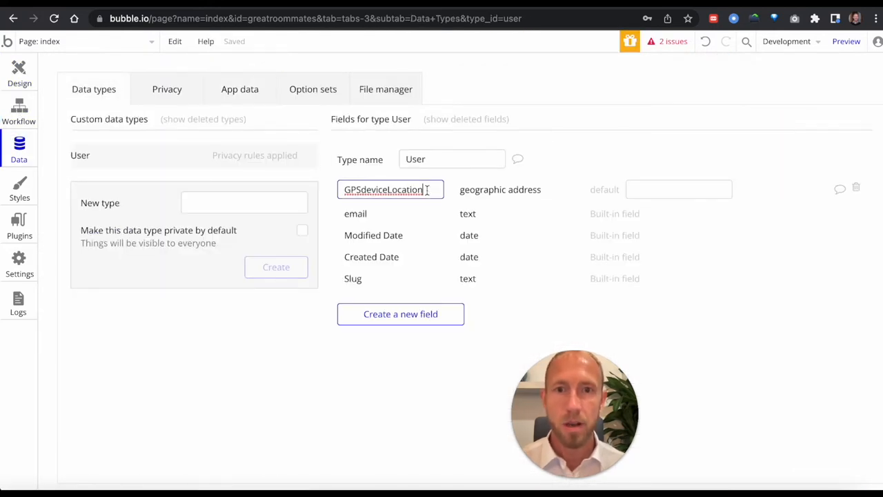
{"action": "type", "text": "Latitude"}
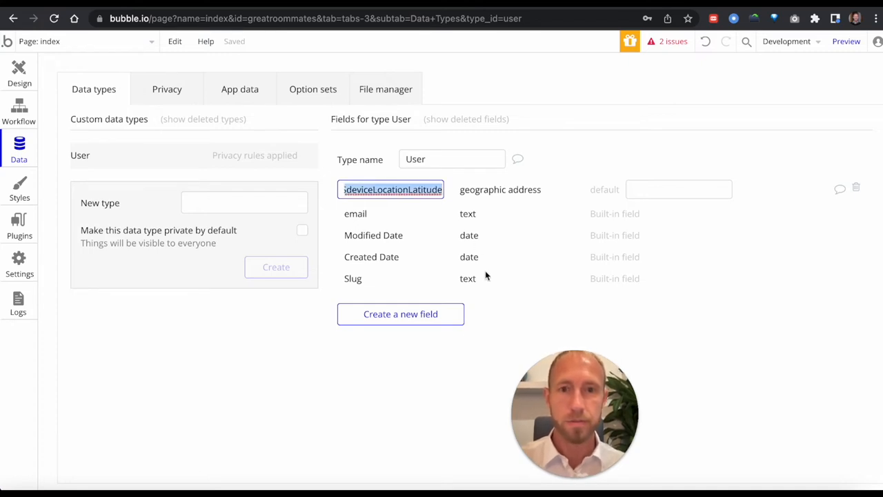
{"action": "left_click", "coordinate": [400, 315]}
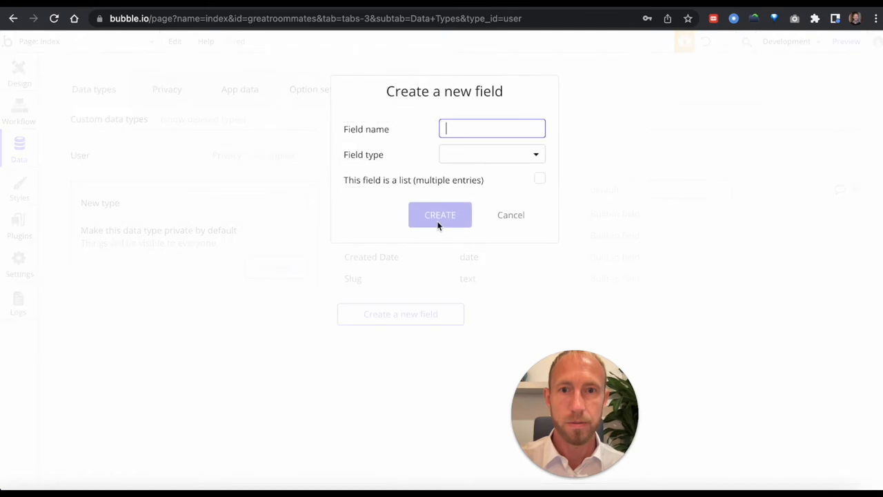
{"action": "type", "text": "GPSdeviceLocationLatitude"}
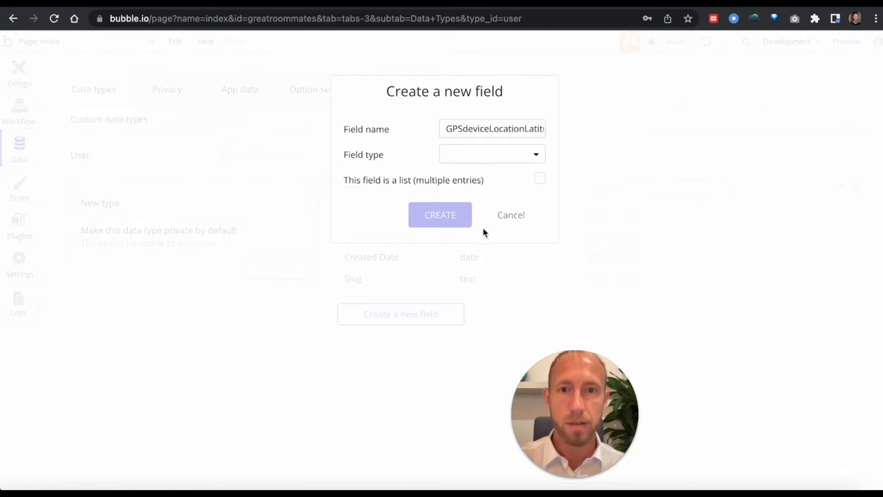
{"action": "left_click", "coordinate": [439, 215]}
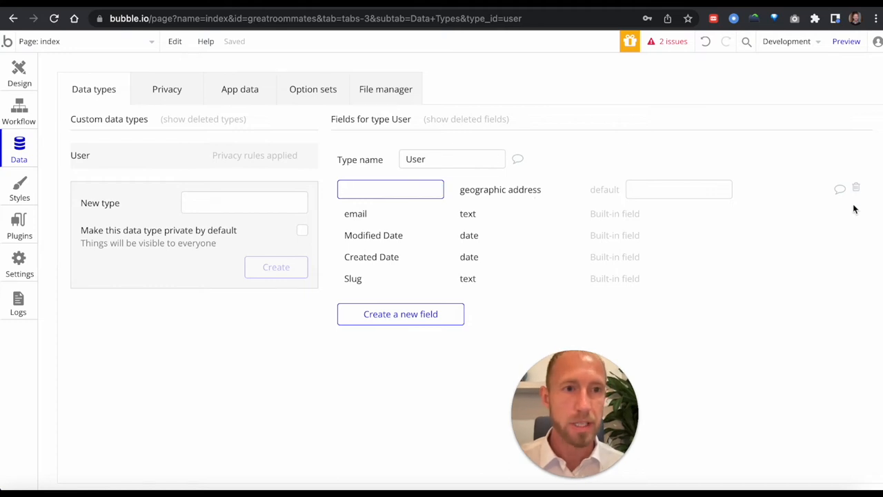
{"action": "type", "text": "GPSdeviceLocationLatitude"}
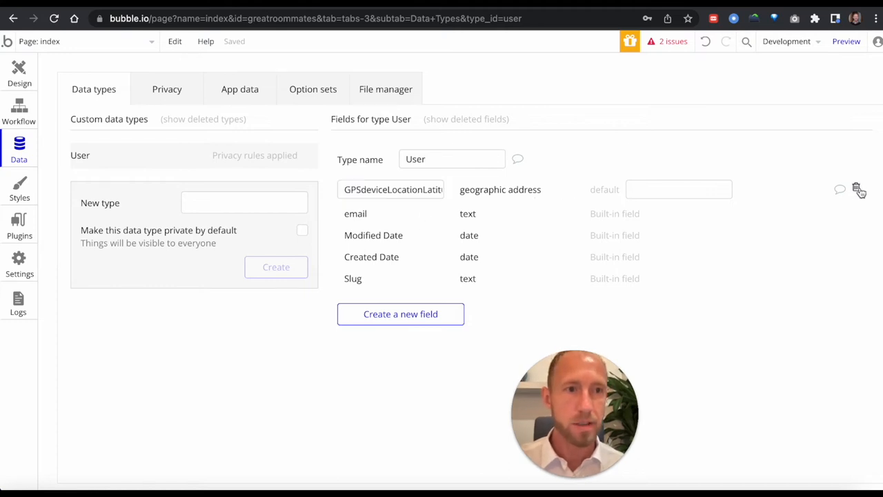
{"action": "left_click", "coordinate": [400, 315]}
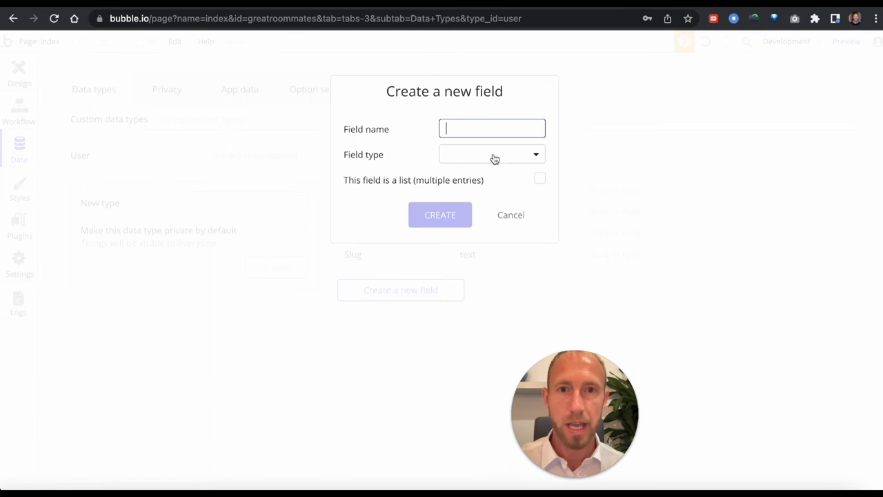
{"action": "left_click", "coordinate": [492, 155]}
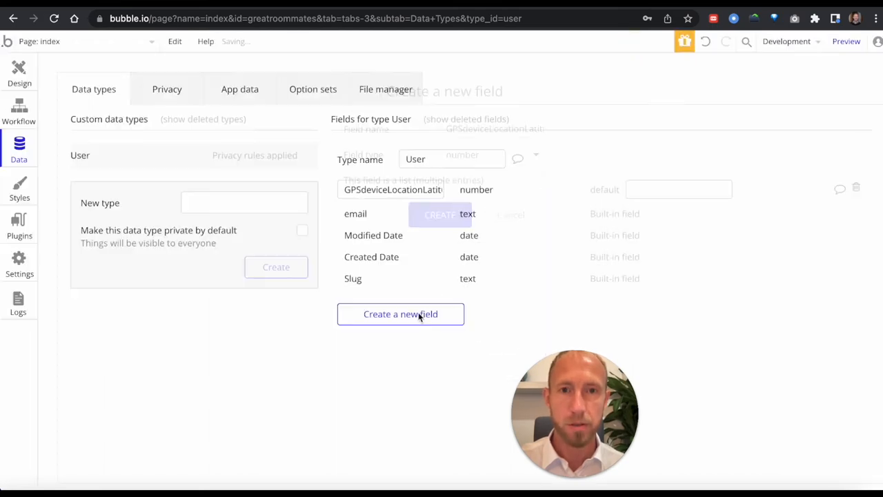
Step: Create a second User field, GPSdeviceLocationLongitude
{"action": "left_click", "coordinate": [400, 314]}
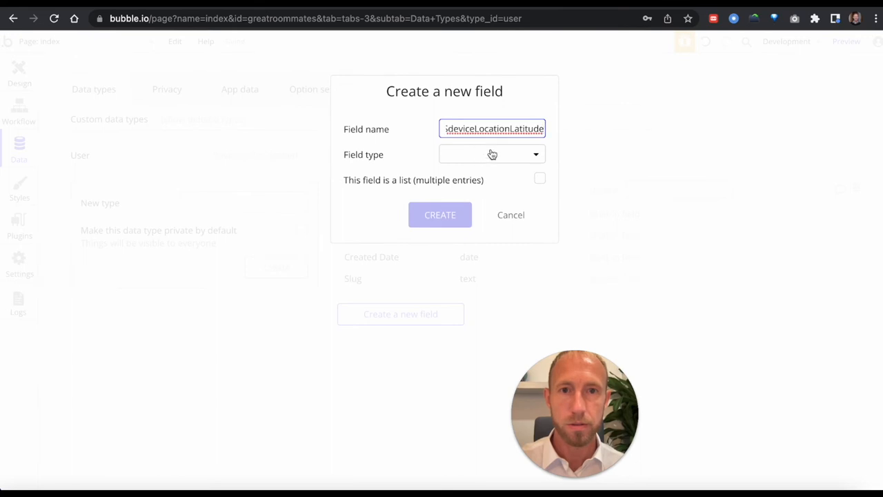
{"action": "type", "text": "GPSdeviceLocationLongitude"}
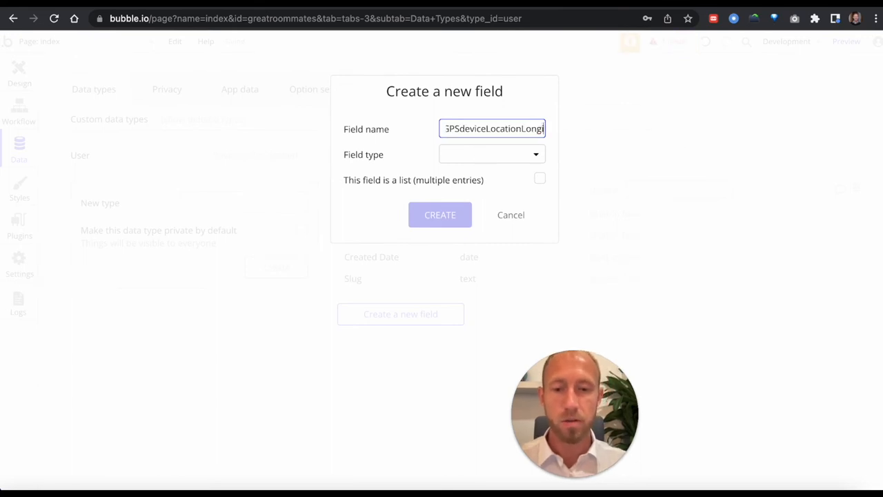
{"action": "left_click", "coordinate": [491, 154]}
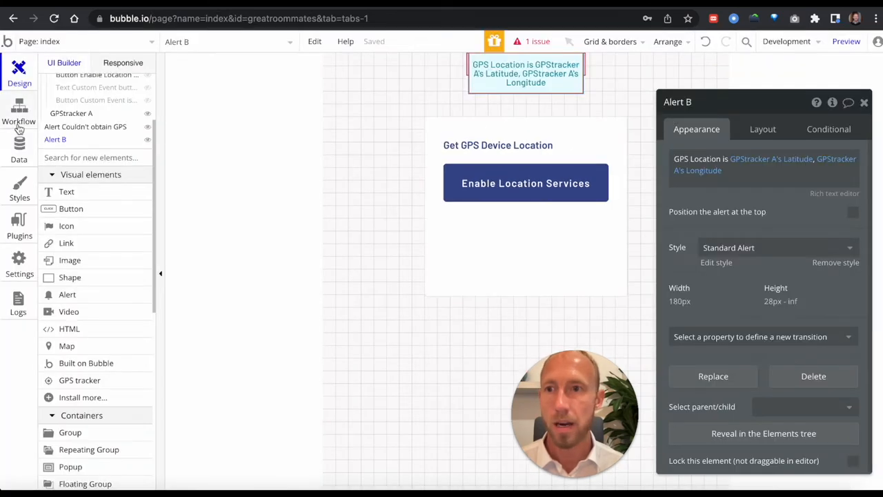
Step: Add a Make changes to current user action to the GPS data is updated event
{"action": "left_click", "coordinate": [19, 110]}
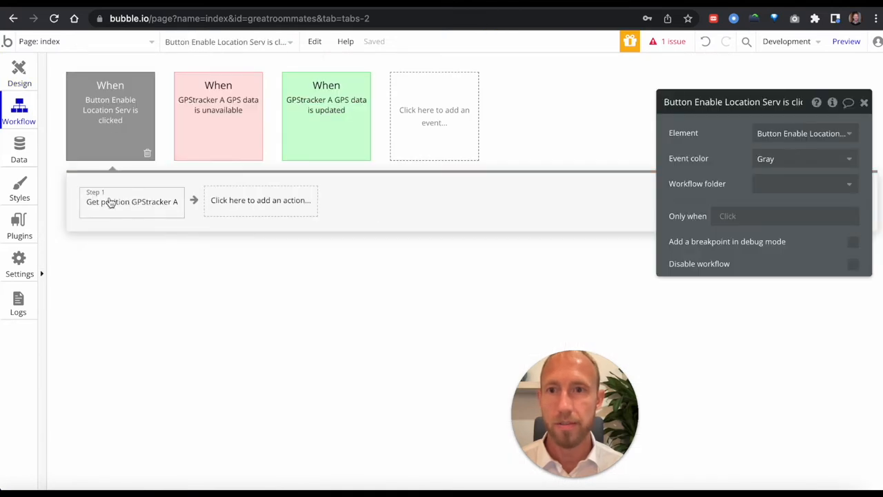
{"action": "left_click", "coordinate": [326, 116]}
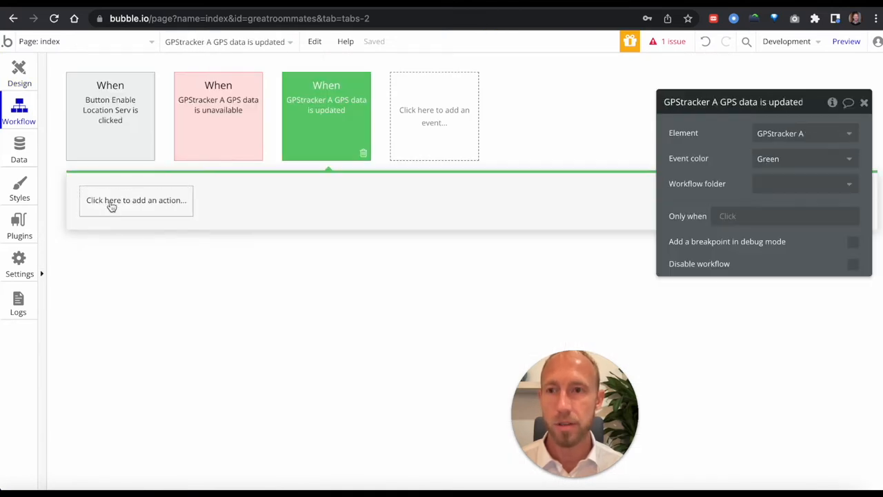
{"action": "left_click", "coordinate": [135, 200]}
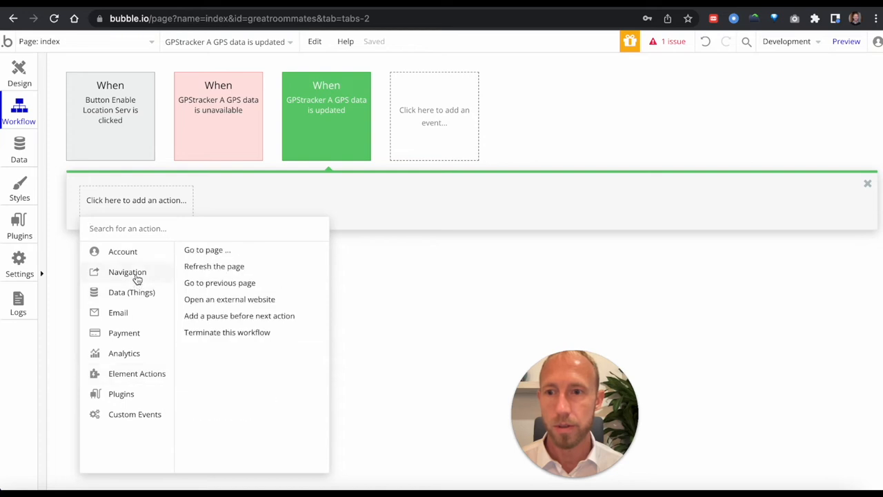
{"action": "left_click", "coordinate": [132, 293]}
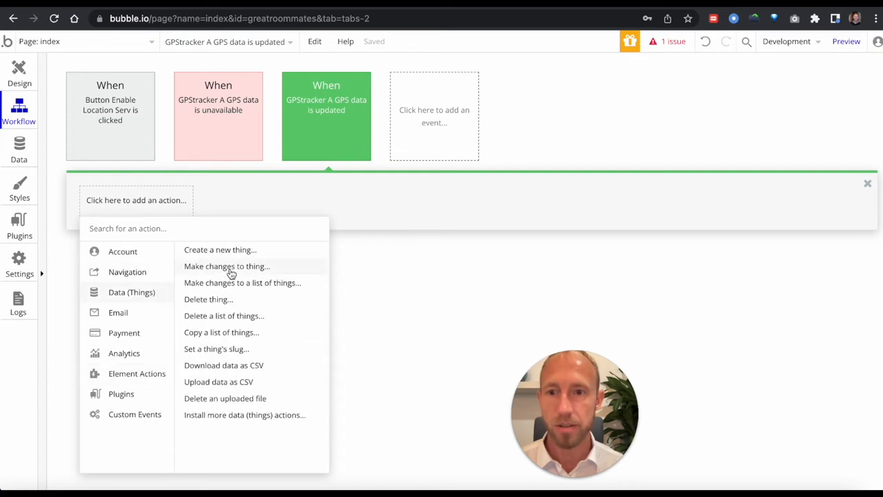
{"action": "left_click", "coordinate": [226, 265]}
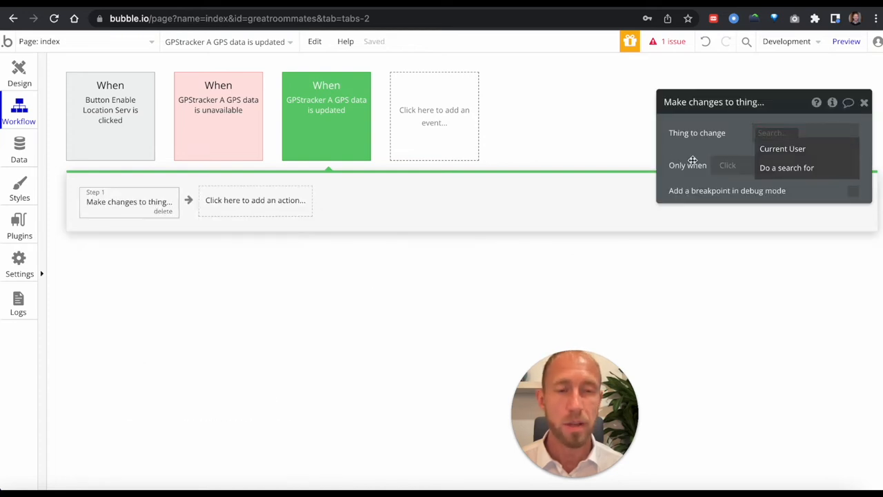
{"action": "left_click", "coordinate": [254, 200]}
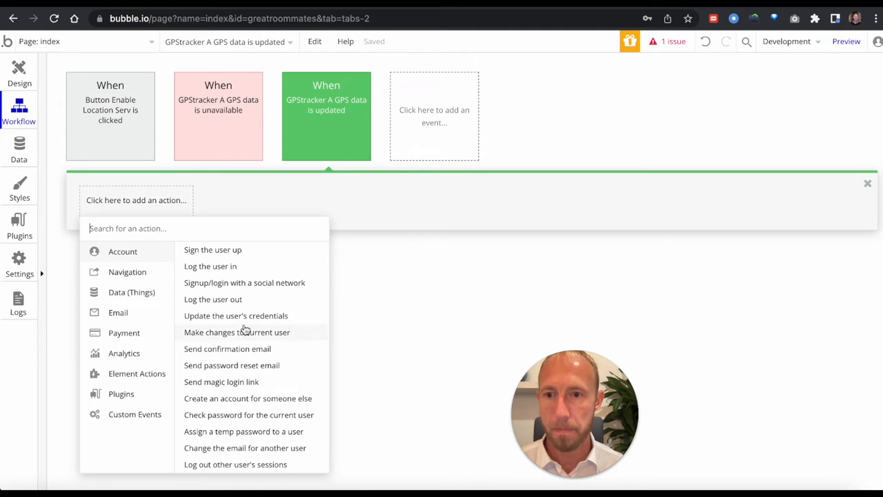
{"action": "left_click", "coordinate": [237, 331]}
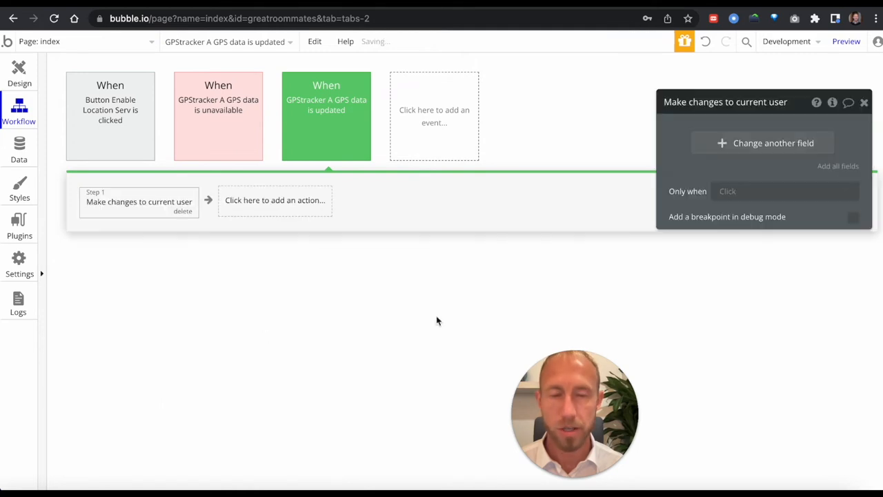
Step: Set GPSdeviceLocationLatitude and GPSdeviceLocationLongitude from GPStracker A's Latitude and Longitude
{"action": "left_click", "coordinate": [762, 142]}
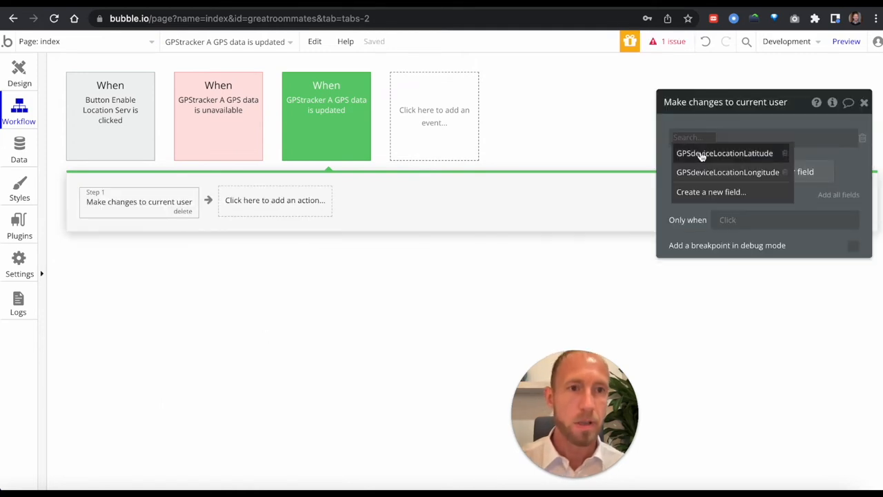
{"action": "left_click", "coordinate": [723, 153]}
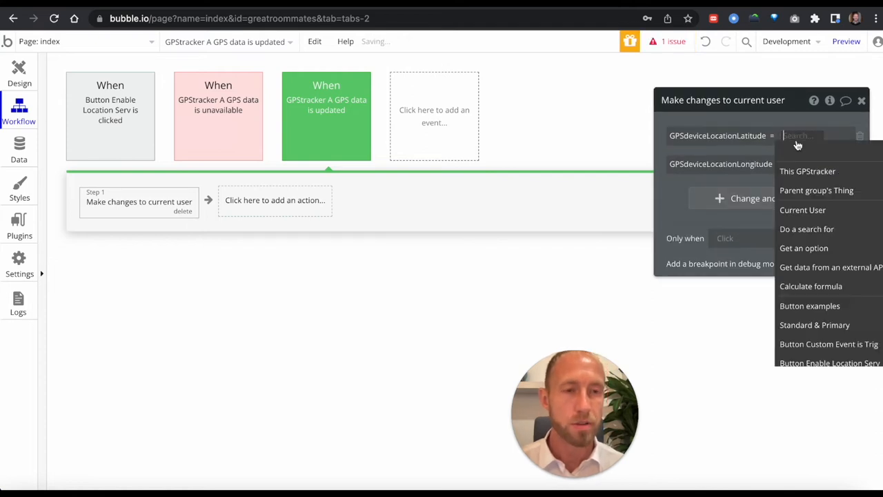
{"action": "type", "text": "gp"}
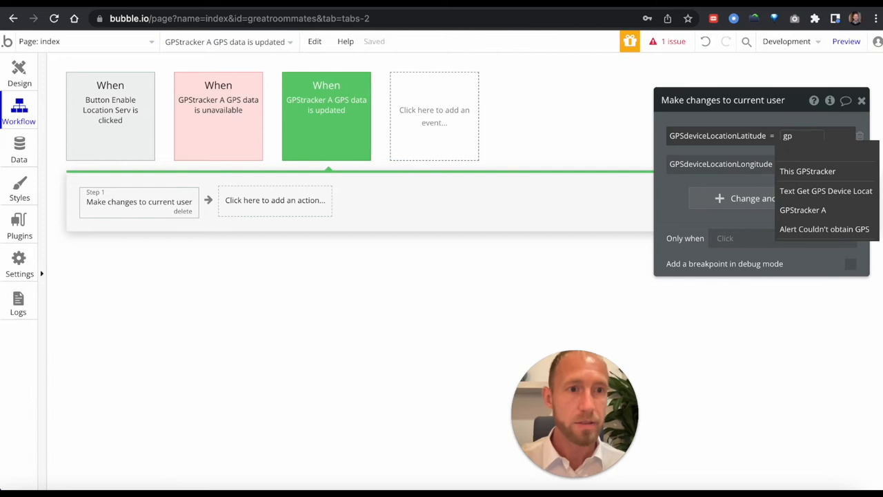
{"action": "left_click", "coordinate": [803, 210]}
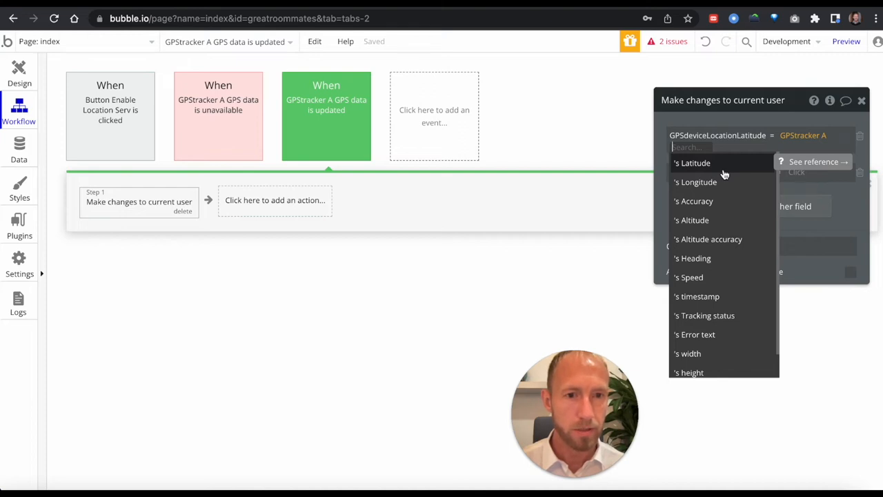
{"action": "left_click", "coordinate": [692, 163]}
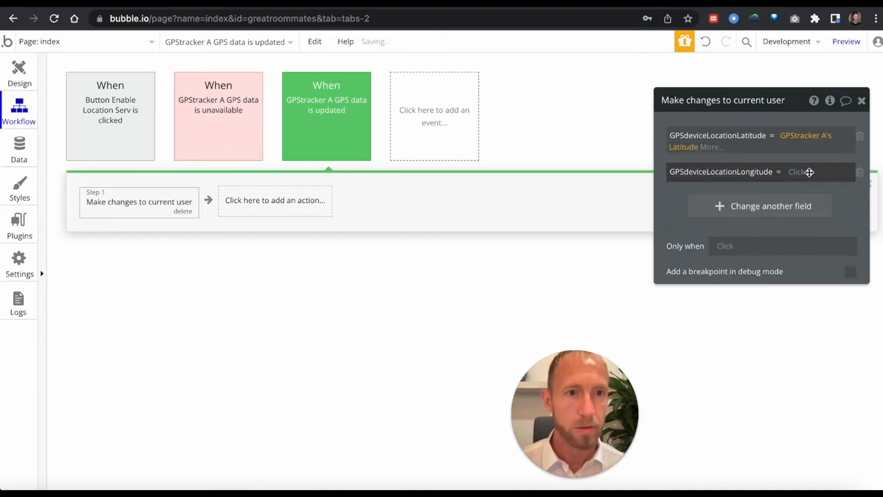
{"action": "left_click", "coordinate": [803, 171]}
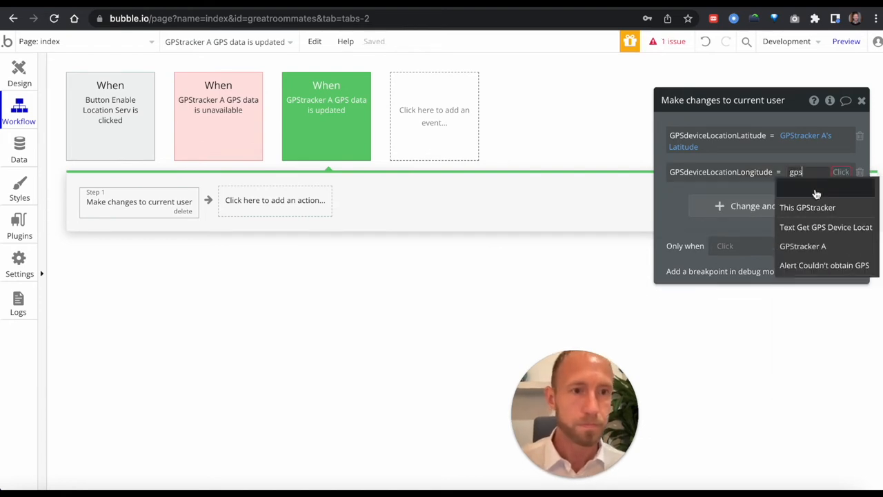
{"action": "left_click", "coordinate": [803, 245]}
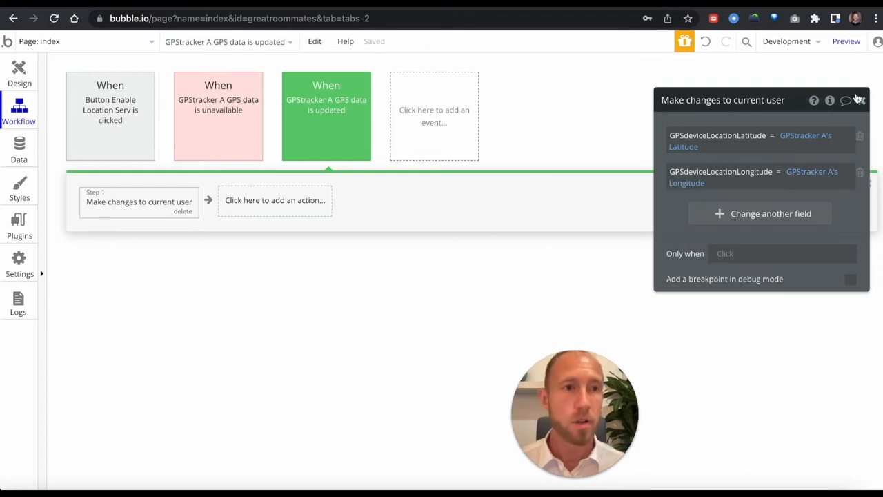
Step: Preview in step-by-step debug mode, trigger Enable Location Services, and block the browser's location prompt
{"action": "left_click", "coordinate": [846, 41]}
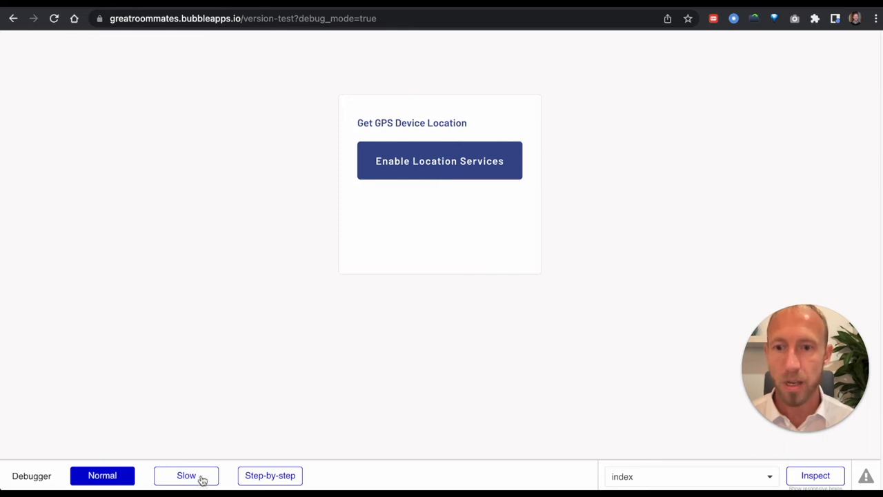
{"action": "left_click", "coordinate": [270, 474]}
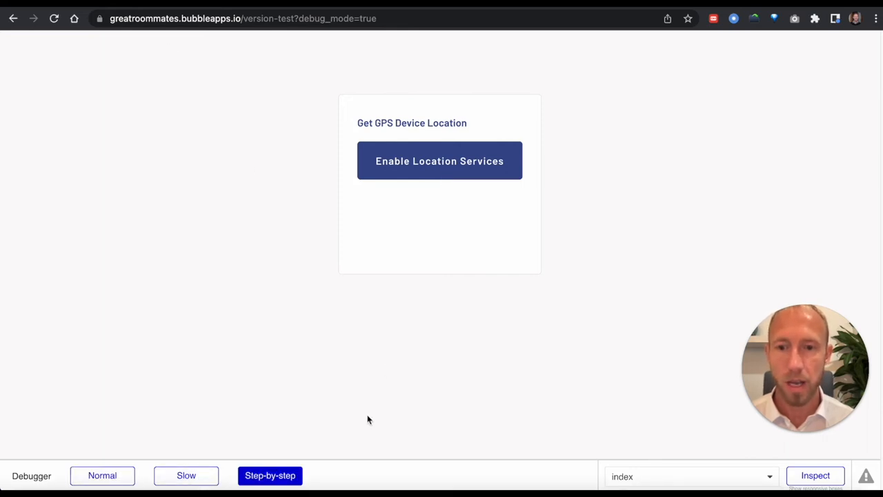
{"action": "mouse_move", "coordinate": [309, 407]}
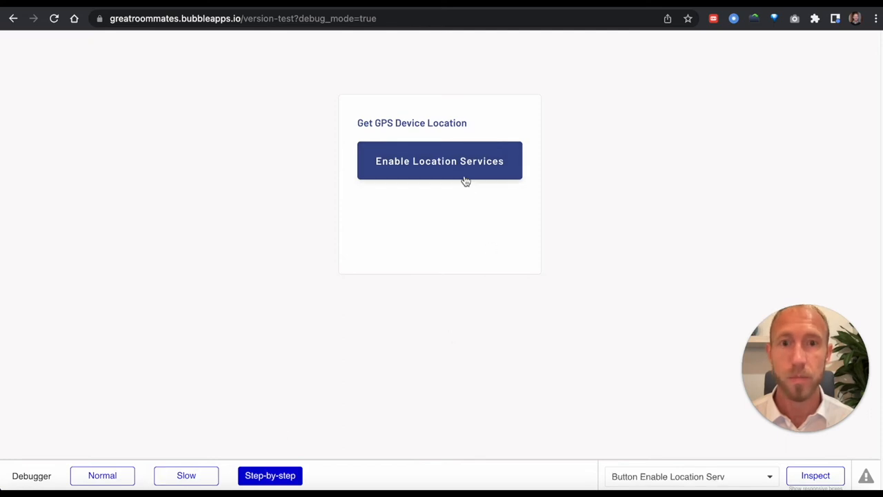
{"action": "left_click", "coordinate": [439, 160]}
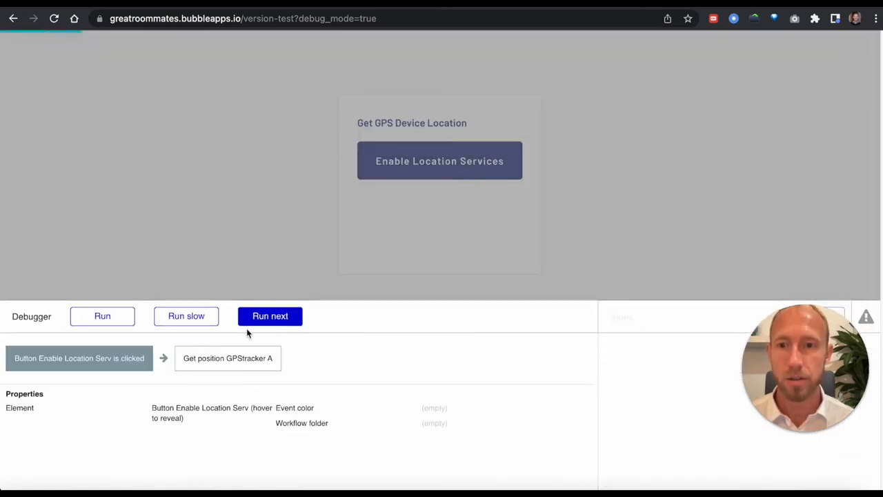
{"action": "left_click", "coordinate": [270, 316]}
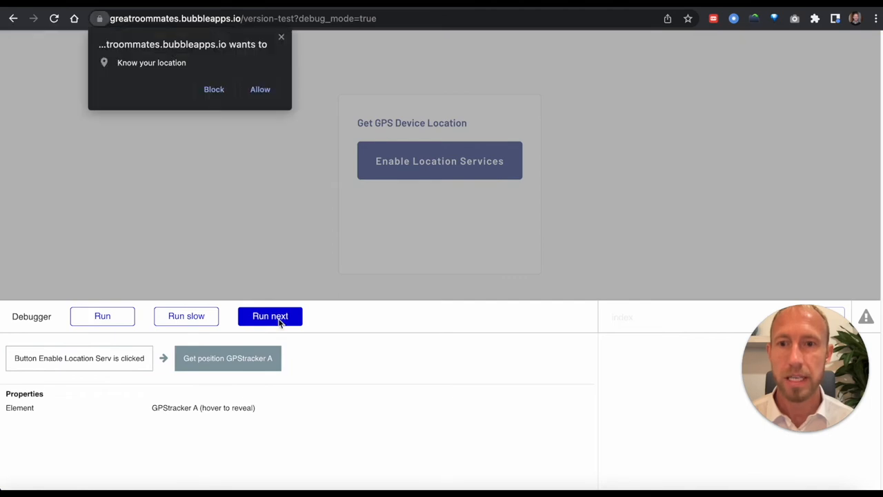
{"action": "left_click", "coordinate": [271, 316]}
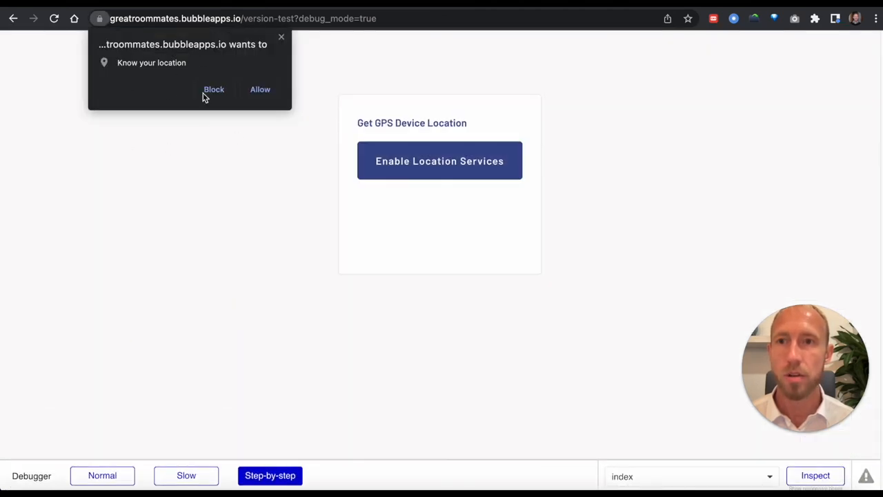
{"action": "left_click", "coordinate": [260, 88]}
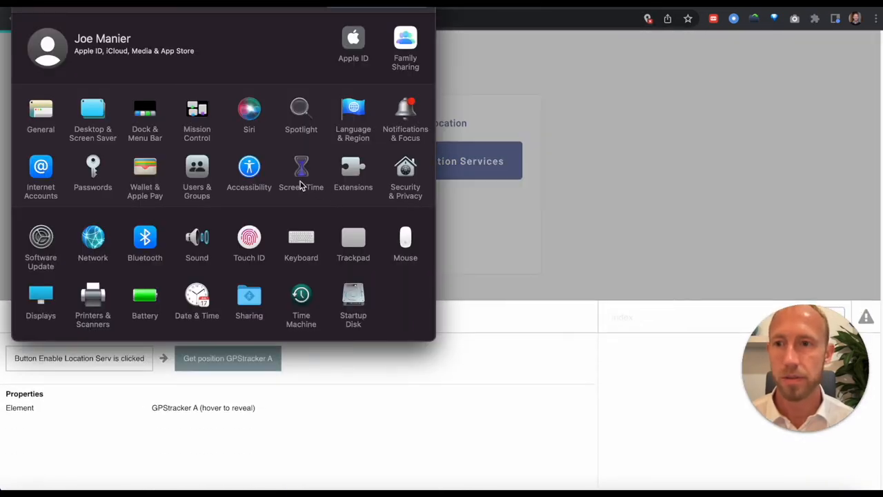
Step: In Security & Privacy, unlock Location Services and allow Google Chrome to use location
{"action": "left_click", "coordinate": [405, 169]}
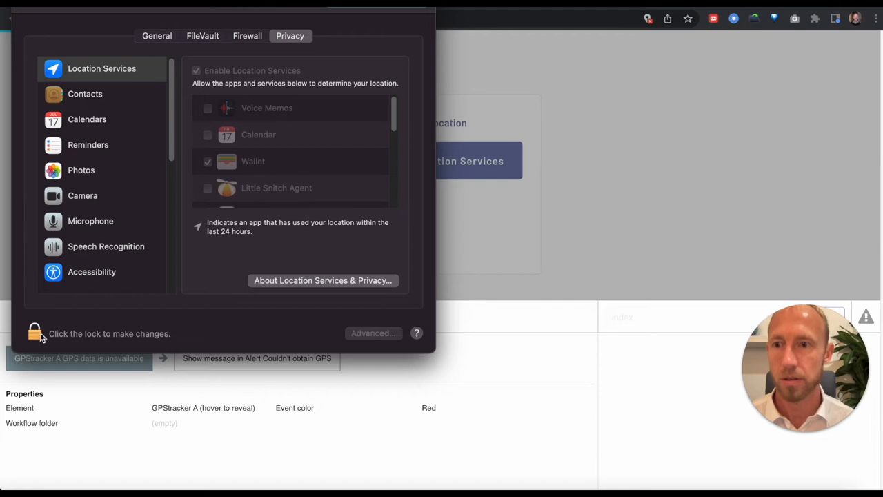
{"action": "left_click", "coordinate": [33, 332]}
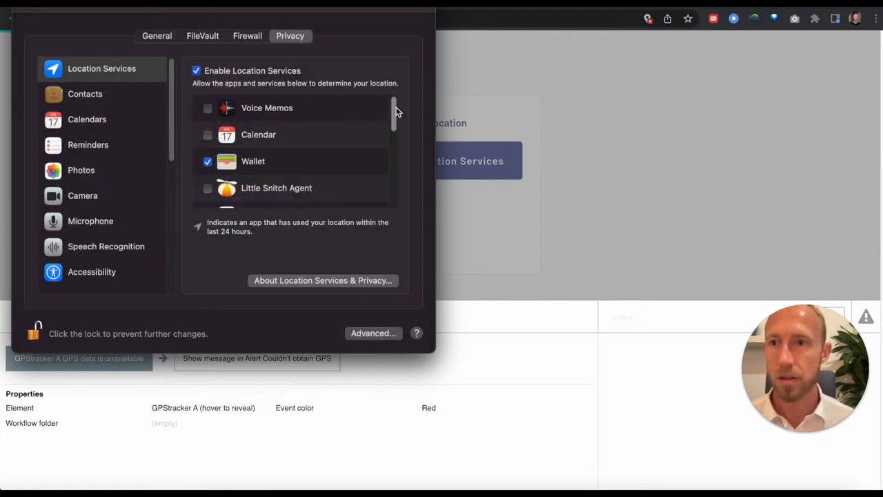
{"action": "scroll", "scroll_direction": "down", "scroll_amount": 3}
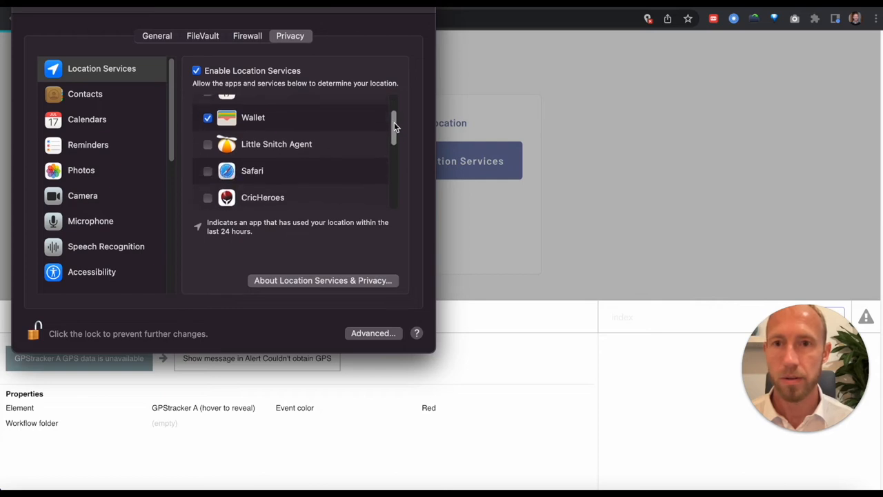
{"action": "scroll", "scroll_direction": "down", "scroll_amount": 3}
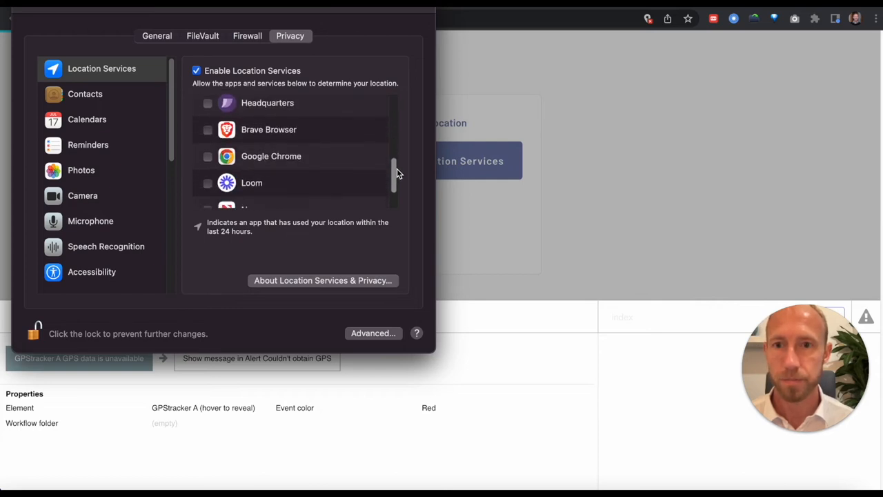
{"action": "left_click", "coordinate": [207, 146]}
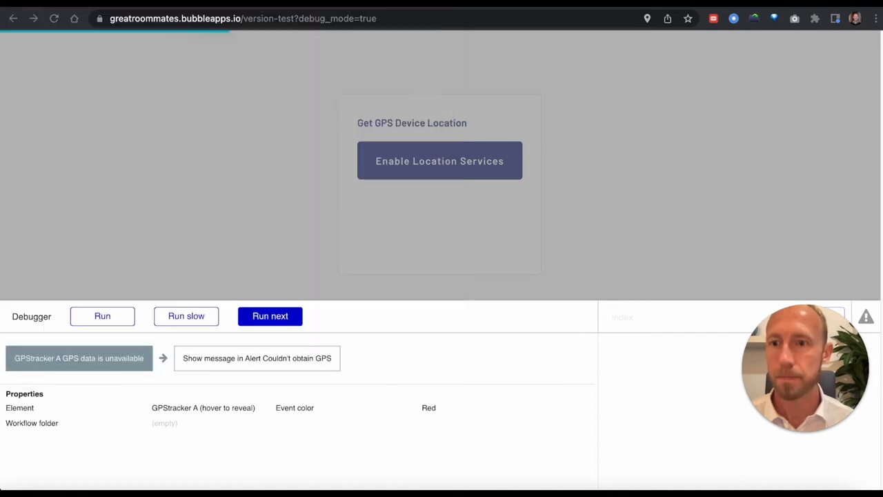
Step: Step through to the Couldn't obtain GPS alert, then rerun step-by-step up to Get position GPStracker A
{"action": "left_click", "coordinate": [271, 316]}
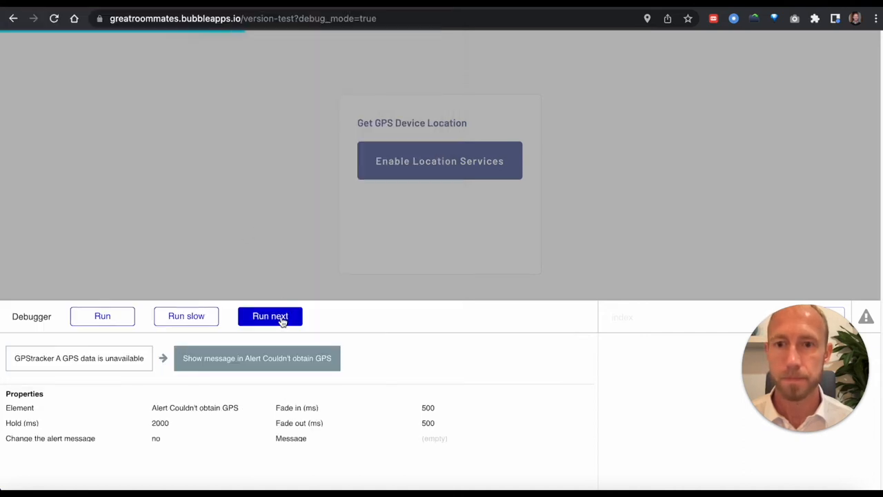
{"action": "left_click", "coordinate": [270, 316]}
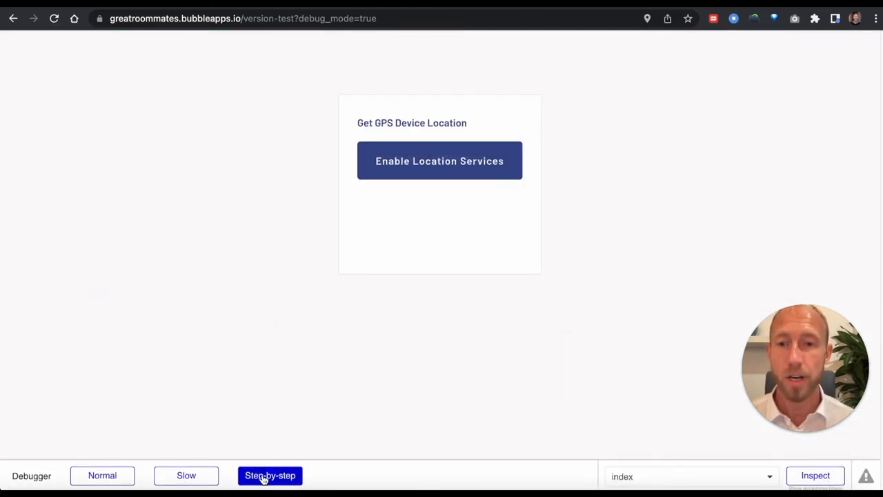
{"action": "left_click", "coordinate": [270, 475]}
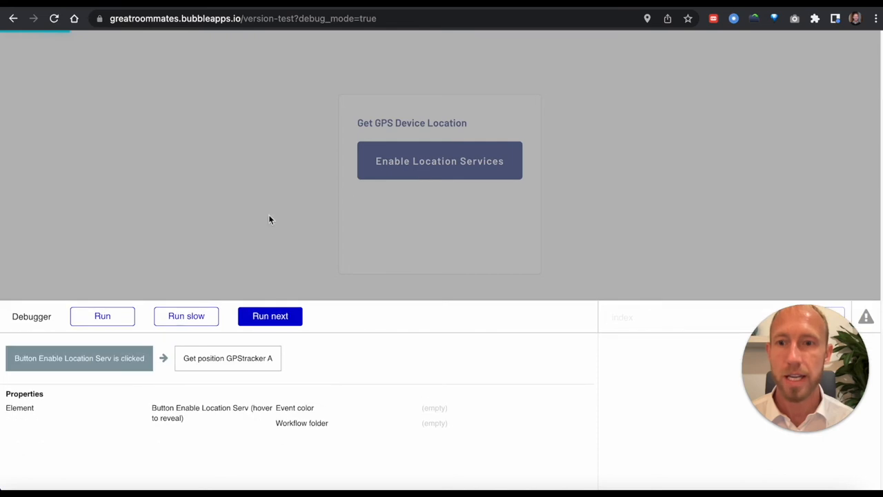
{"action": "mouse_move", "coordinate": [314, 325]}
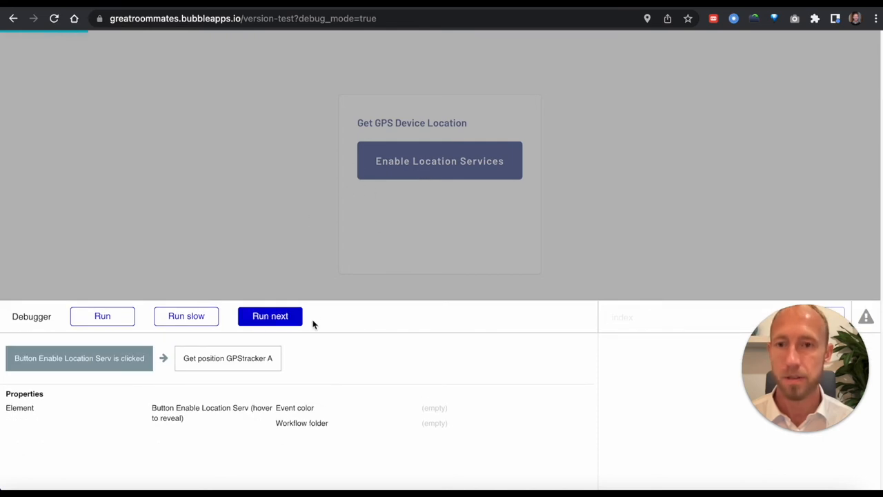
{"action": "left_click", "coordinate": [270, 316]}
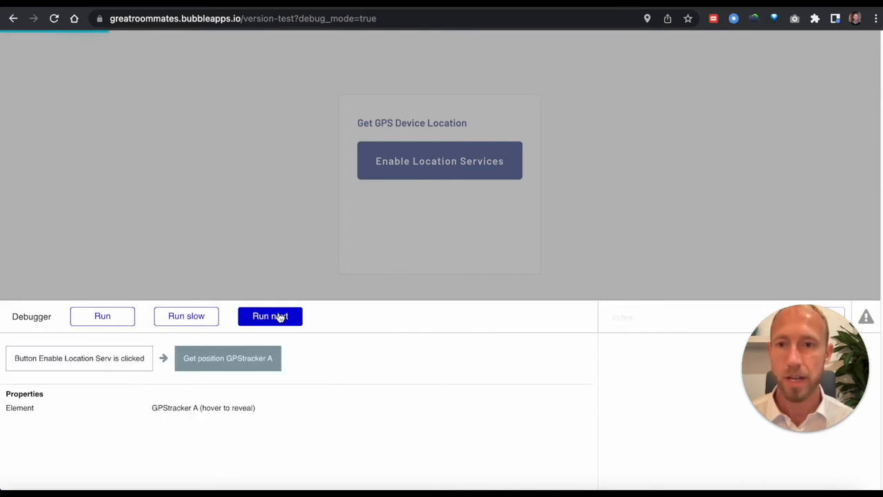
{"action": "left_click", "coordinate": [271, 316]}
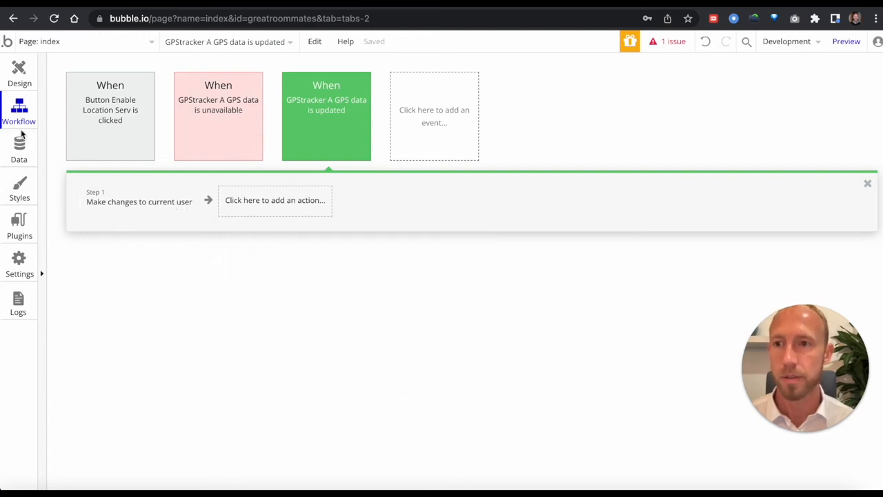
Step: Check All Users in App data, where the GPS location columns are still empty
{"action": "left_click", "coordinate": [20, 149]}
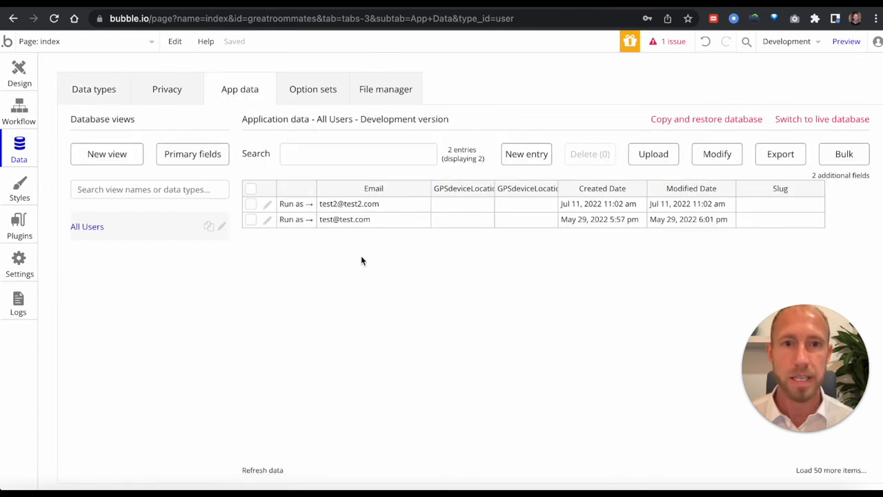
{"action": "mouse_move", "coordinate": [249, 406]}
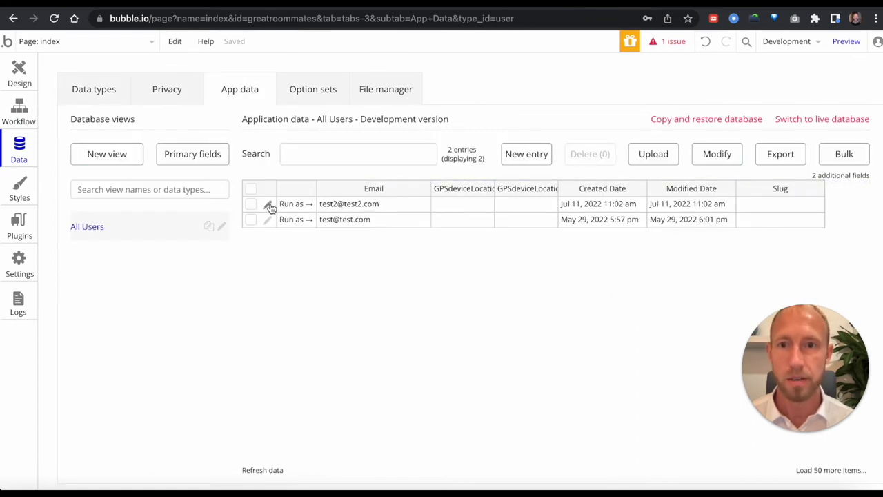
{"action": "left_click", "coordinate": [269, 205]}
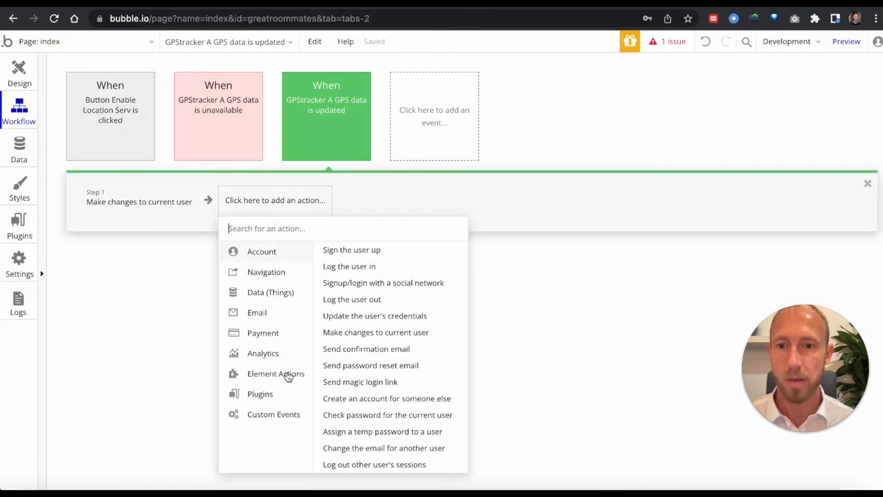
Step: Add a Show message step on Alert B to the GPS data is updated workflow
{"action": "left_click", "coordinate": [273, 373]}
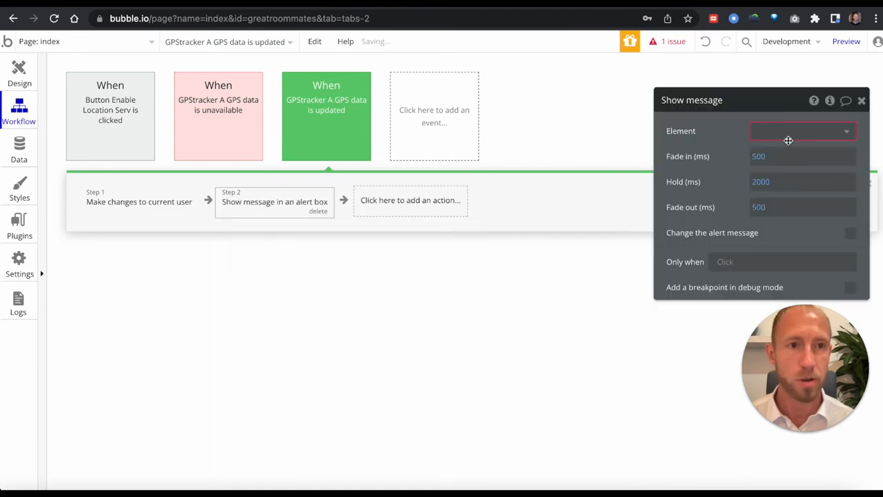
{"action": "left_click", "coordinate": [803, 131]}
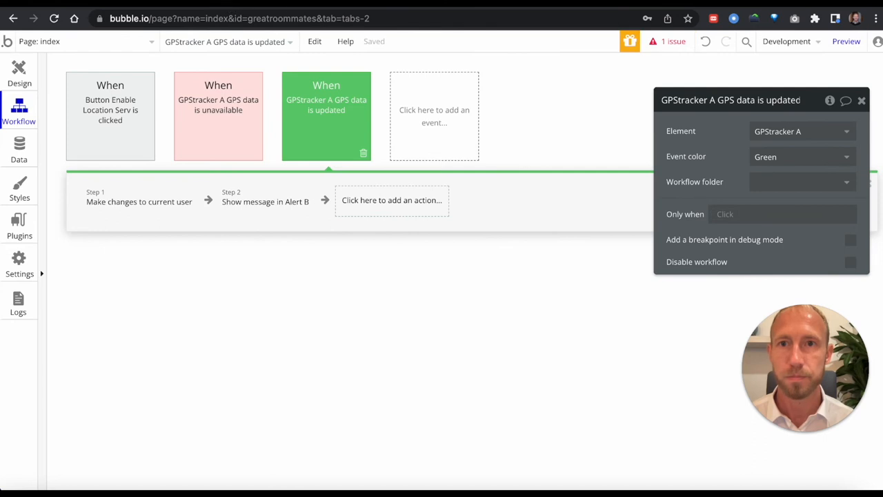
{"action": "left_click", "coordinate": [846, 42]}
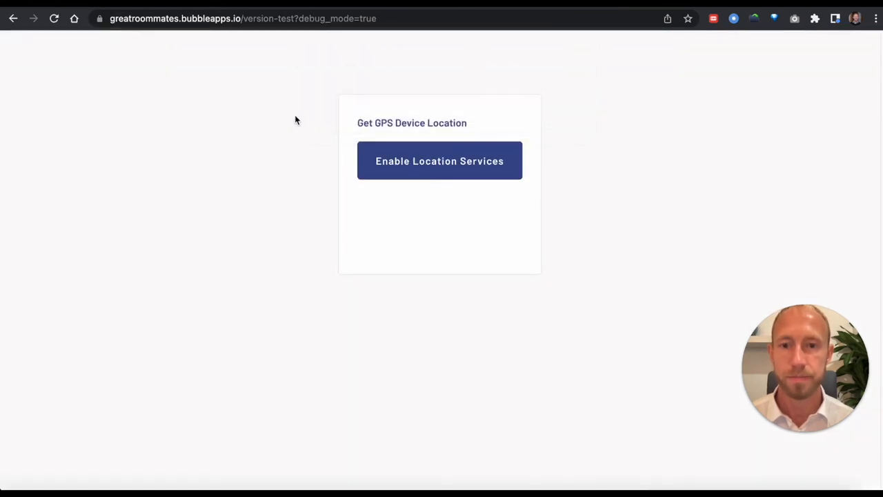
{"action": "left_click", "coordinate": [439, 161]}
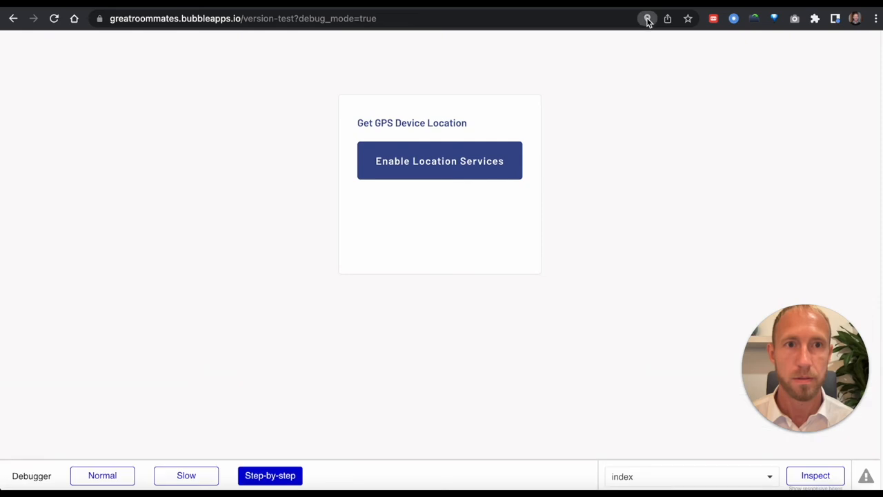
{"action": "left_click", "coordinate": [645, 19]}
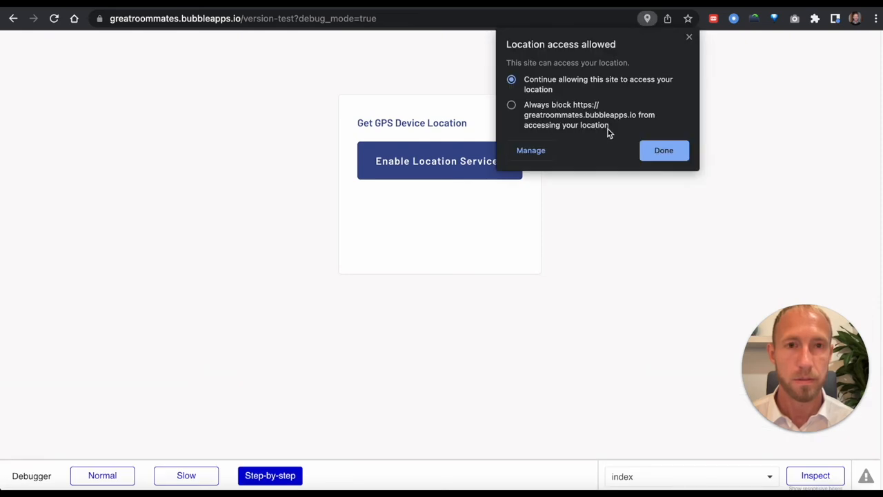
{"action": "left_click", "coordinate": [663, 151]}
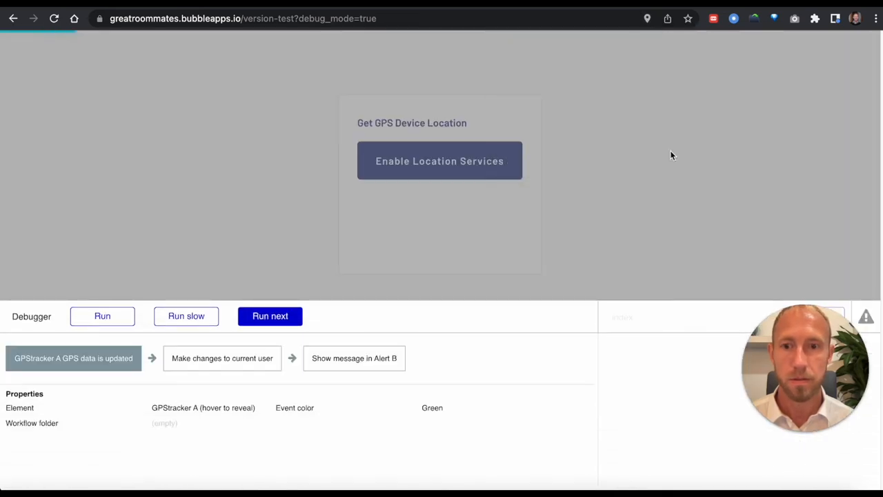
{"action": "left_click", "coordinate": [270, 316]}
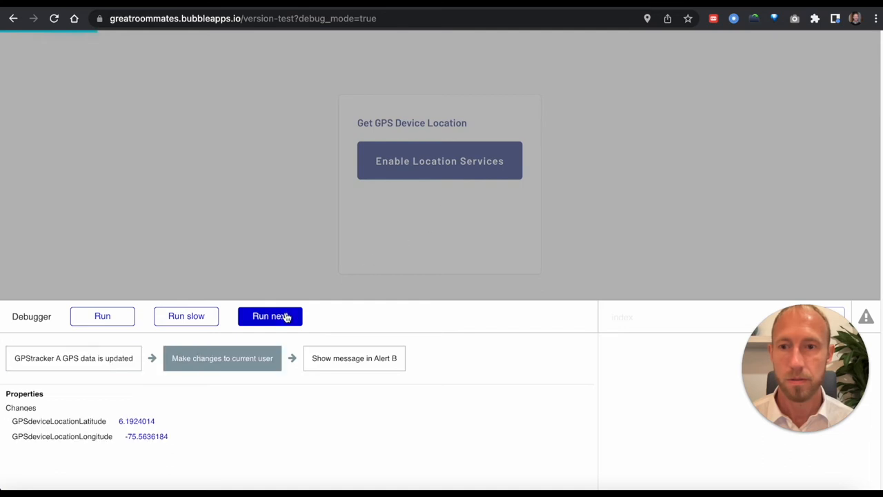
{"action": "left_click", "coordinate": [271, 316]}
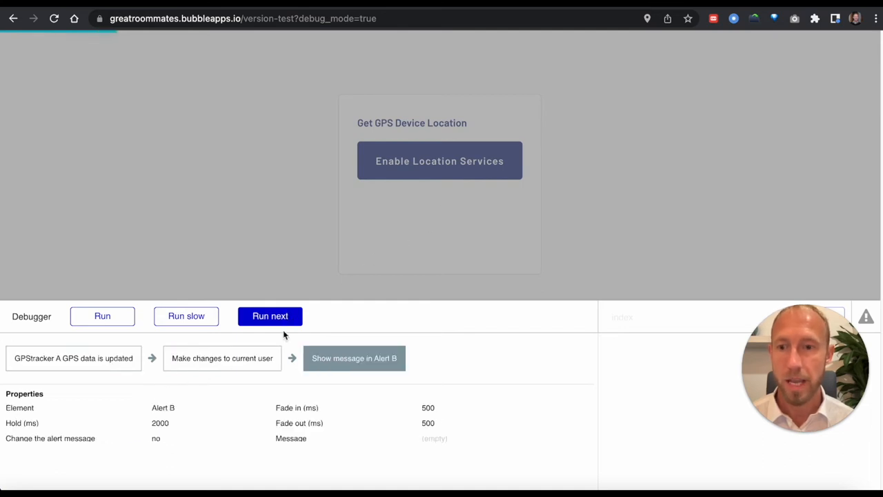
{"action": "left_click", "coordinate": [271, 316]}
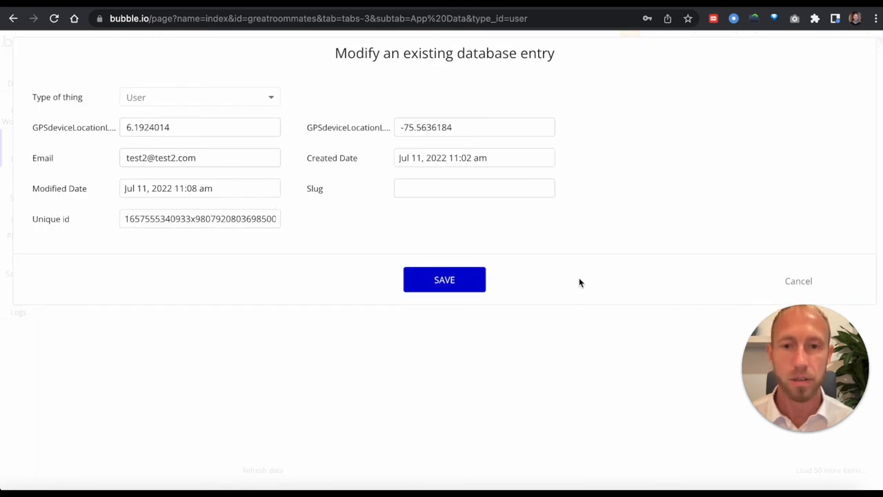
{"action": "mouse_move", "coordinate": [331, 338]}
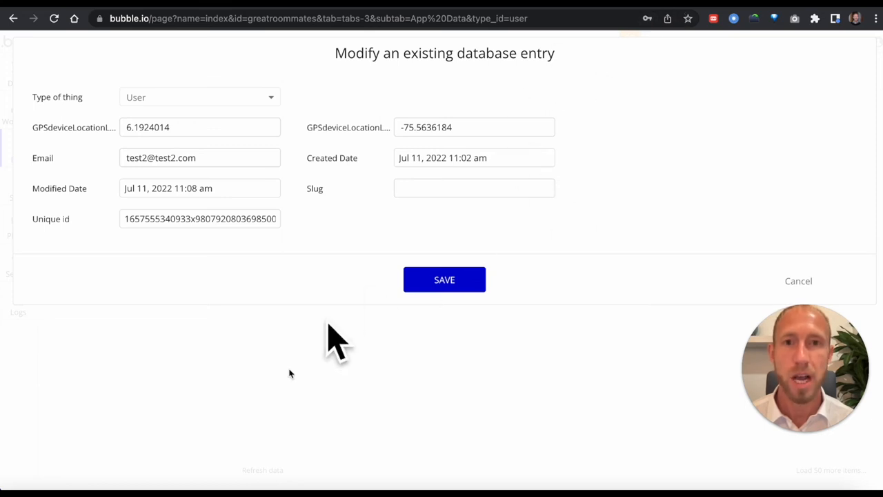
{"action": "mouse_move", "coordinate": [808, 361]}
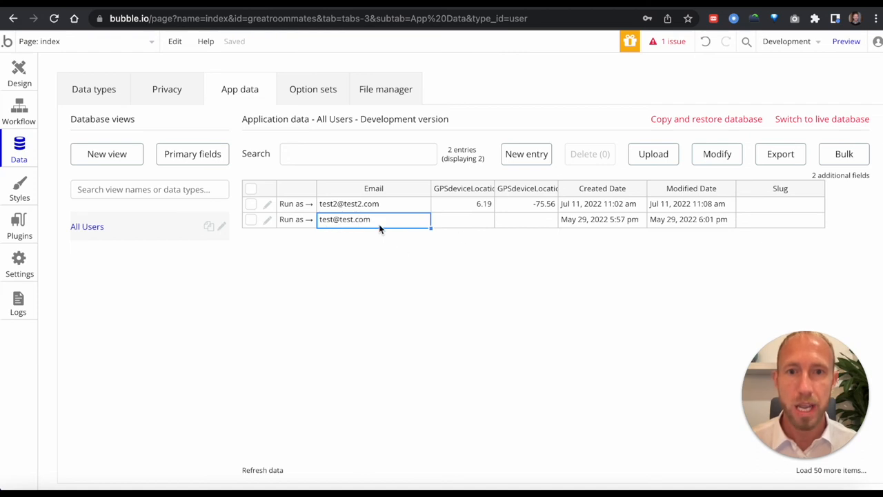
{"action": "mouse_move", "coordinate": [511, 201]}
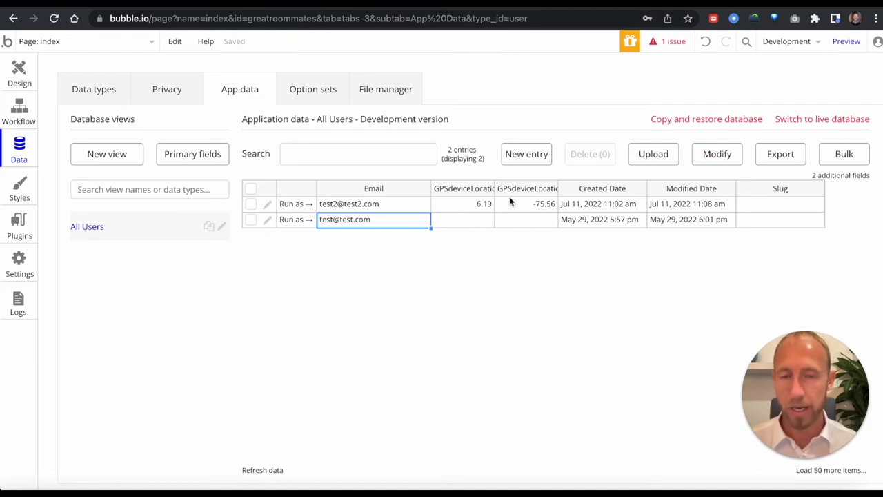
{"action": "left_click", "coordinate": [462, 218]}
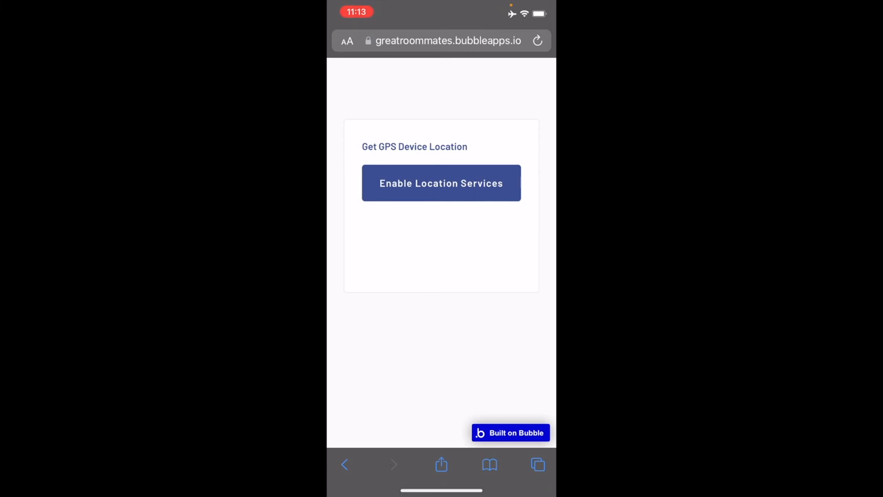
Step: Request location via Enable Location Services on the iPhone, then leave the app page for bubble.io Home
{"action": "left_click", "coordinate": [441, 182]}
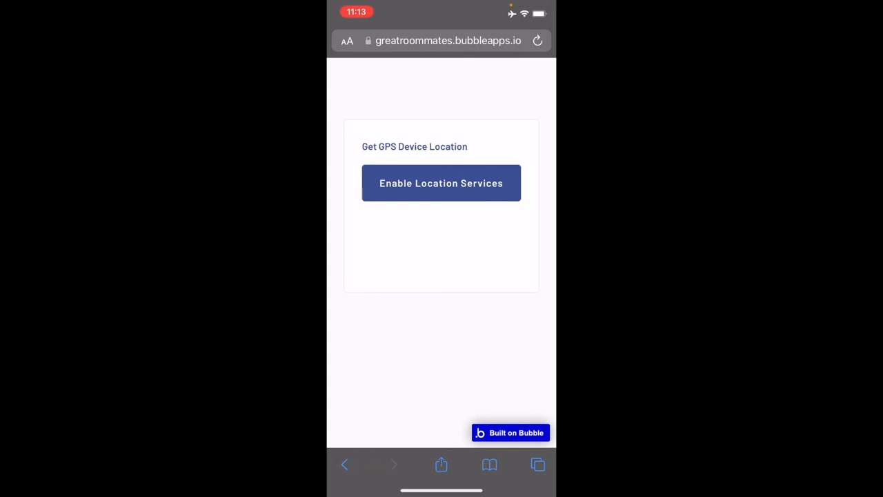
{"action": "left_click", "coordinate": [538, 464]}
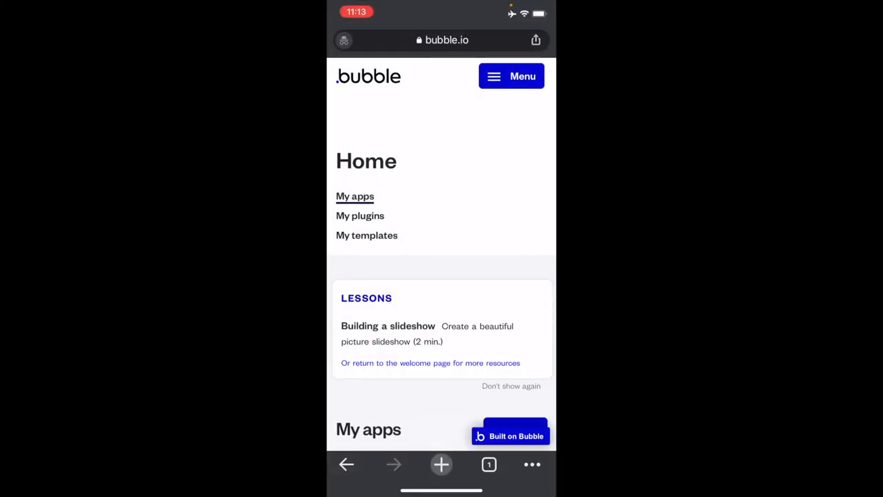
{"action": "left_click", "coordinate": [444, 40]}
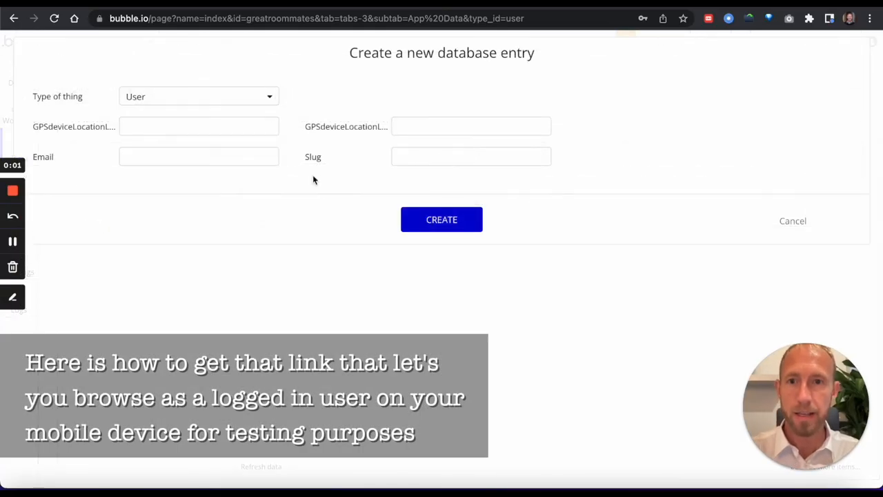
{"action": "type", "text": "test3@test3.com"}
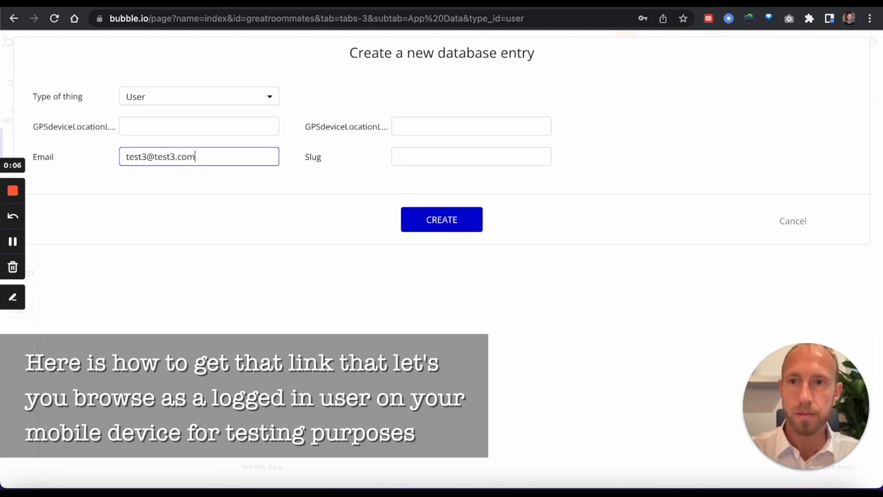
{"action": "left_click", "coordinate": [441, 220]}
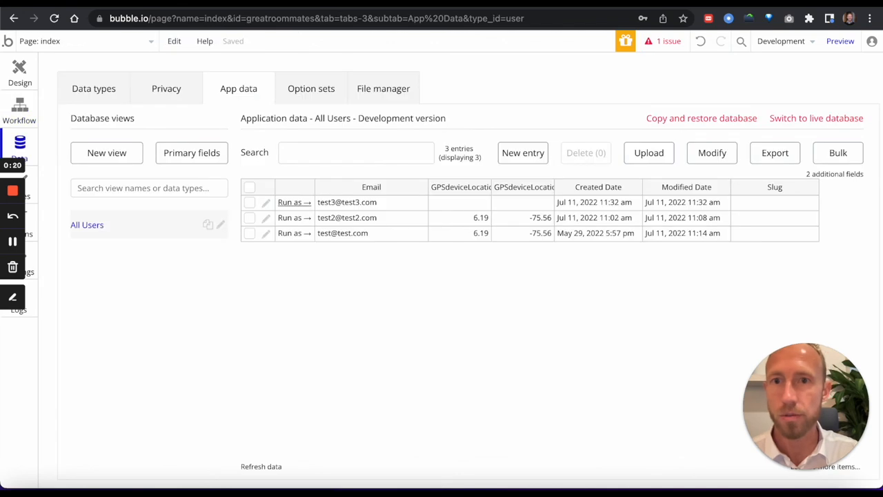
{"action": "mouse_move", "coordinate": [312, 33]}
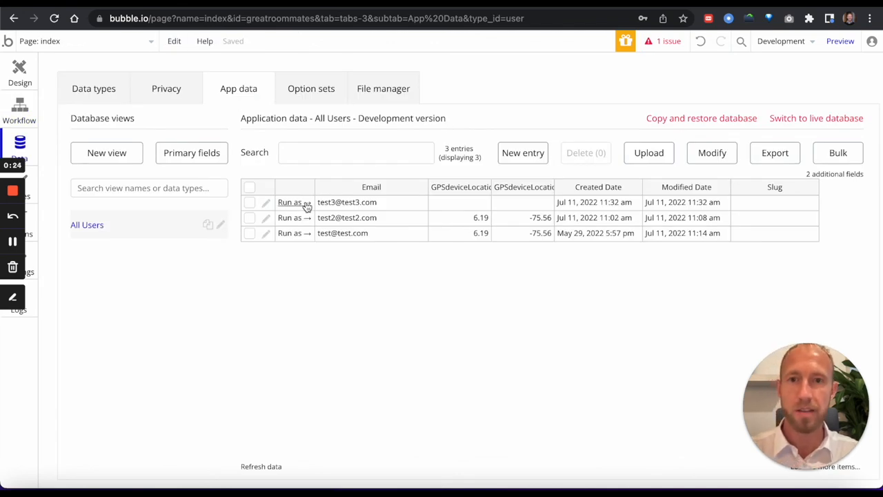
Step: Run the test app as test3 in a new Chrome tab and select the user id in the authenticate-as URL
{"action": "left_click", "coordinate": [291, 201]}
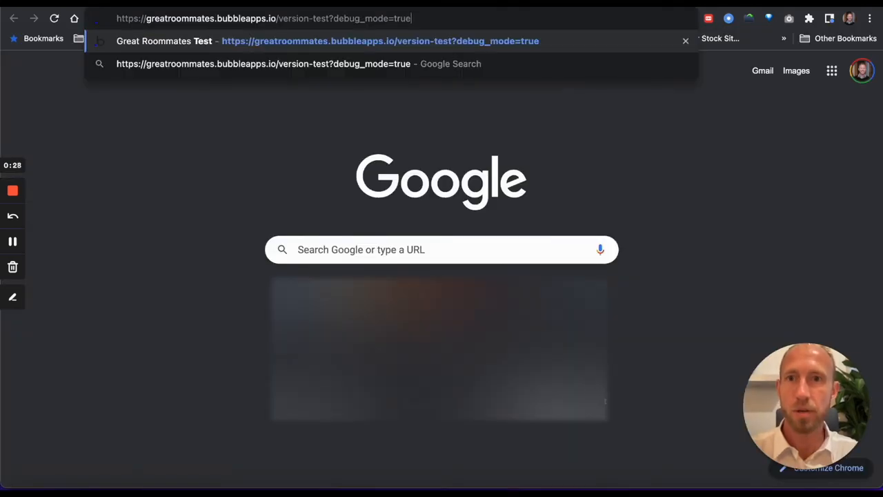
{"action": "key", "text": "Enter"}
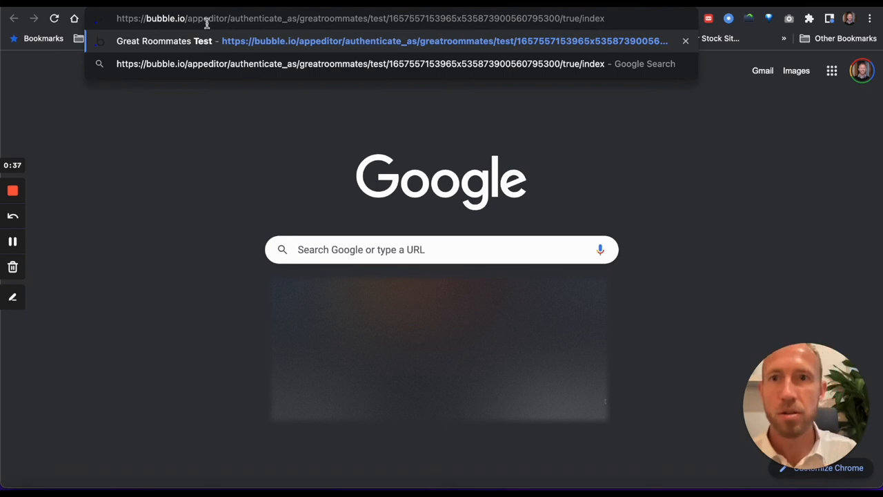
{"action": "mouse_move", "coordinate": [458, 19]}
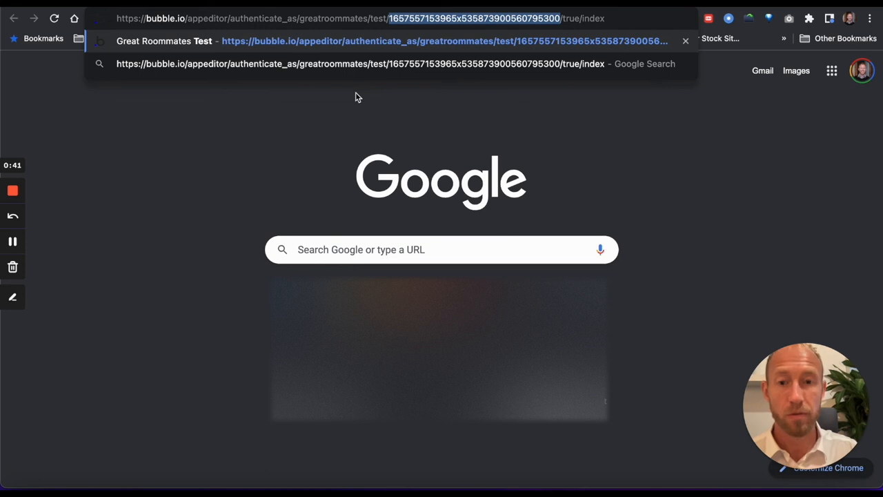
{"action": "double_click", "coordinate": [265, 18]}
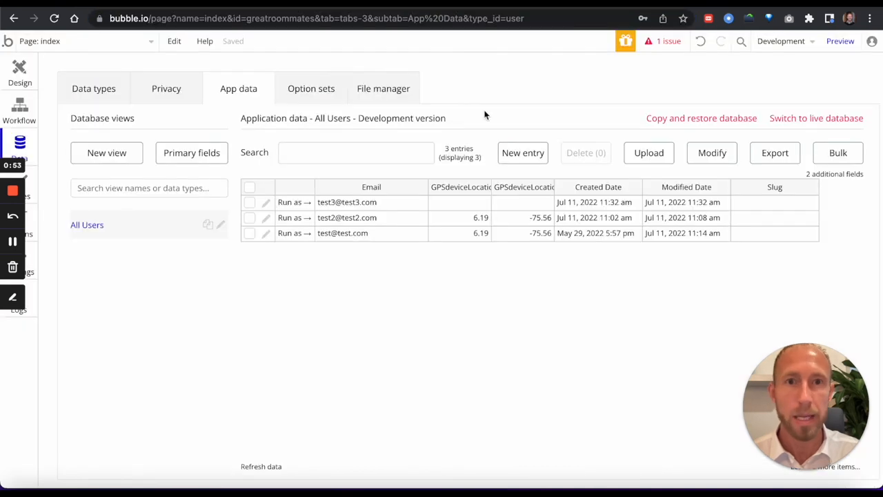
{"action": "mouse_move", "coordinate": [407, 305]}
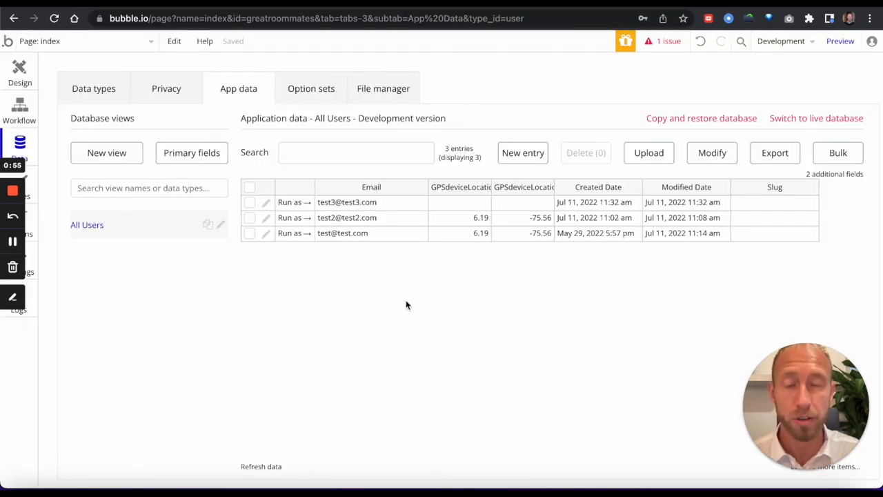
{"action": "mouse_move", "coordinate": [390, 245]}
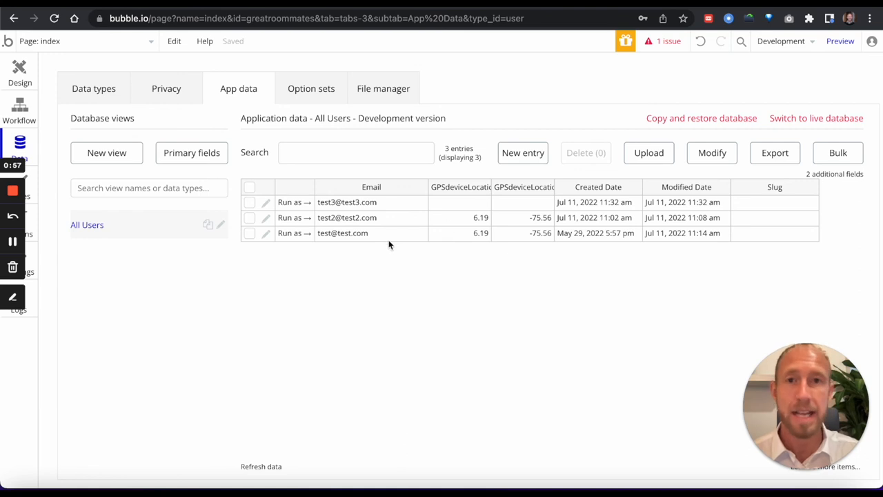
{"action": "mouse_move", "coordinate": [284, 147]}
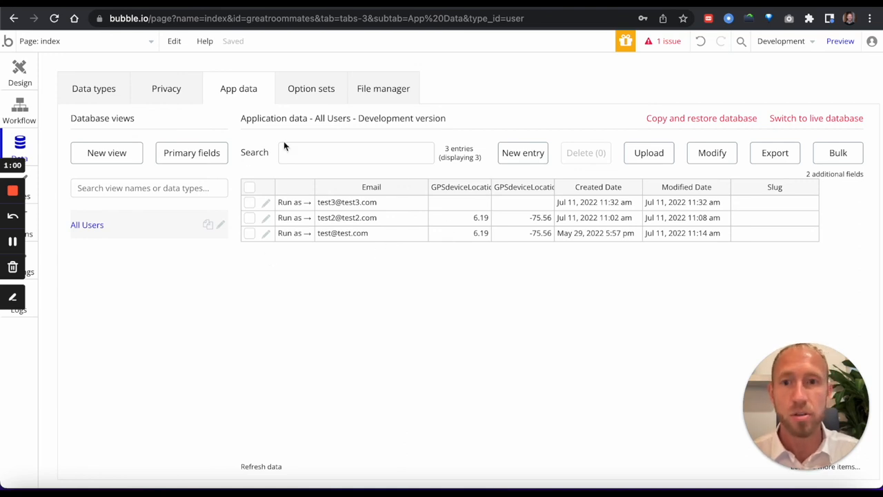
{"action": "left_click", "coordinate": [371, 201]}
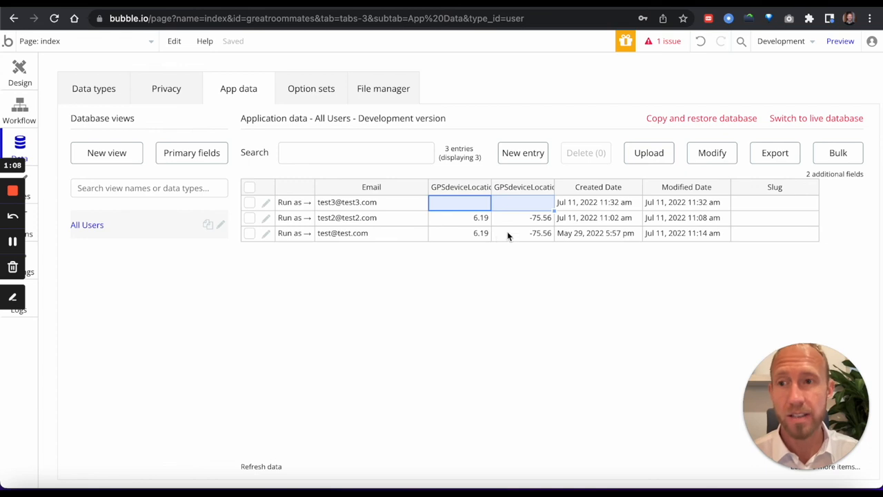
{"action": "mouse_move", "coordinate": [523, 207]}
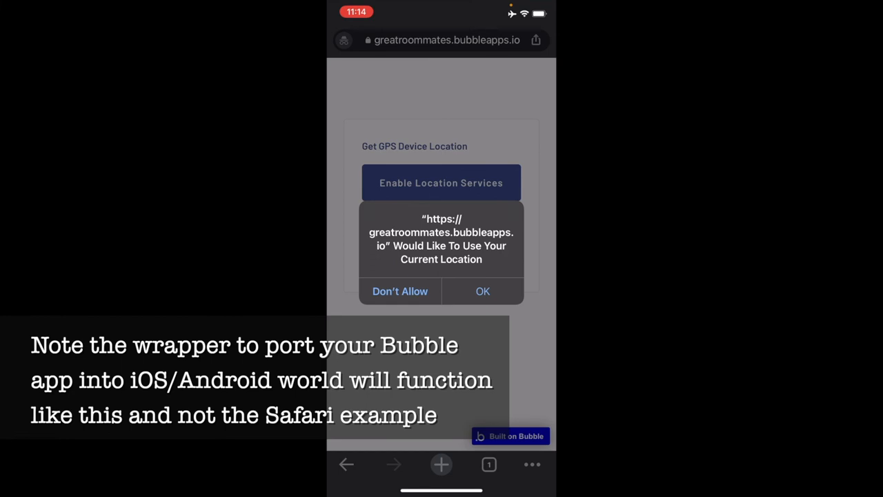
Step: Allow the test app page on the iPhone to use the phone's current location
{"action": "left_click", "coordinate": [483, 290]}
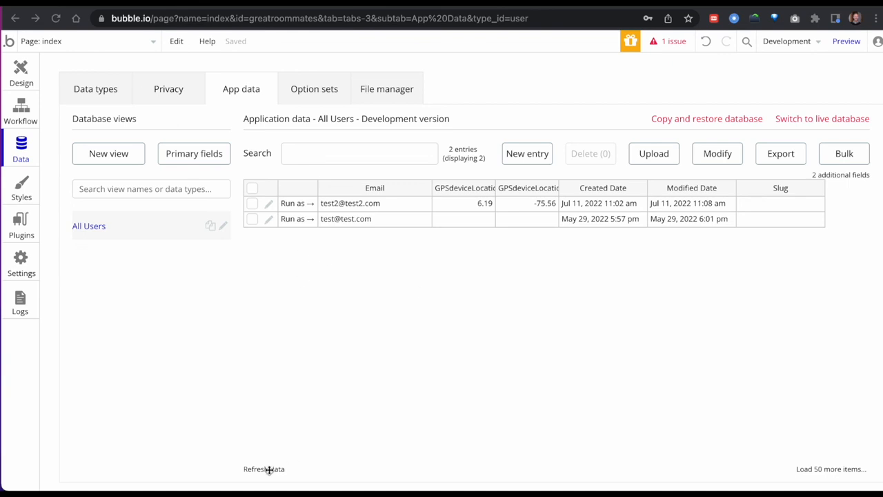
{"action": "mouse_move", "coordinate": [267, 474]}
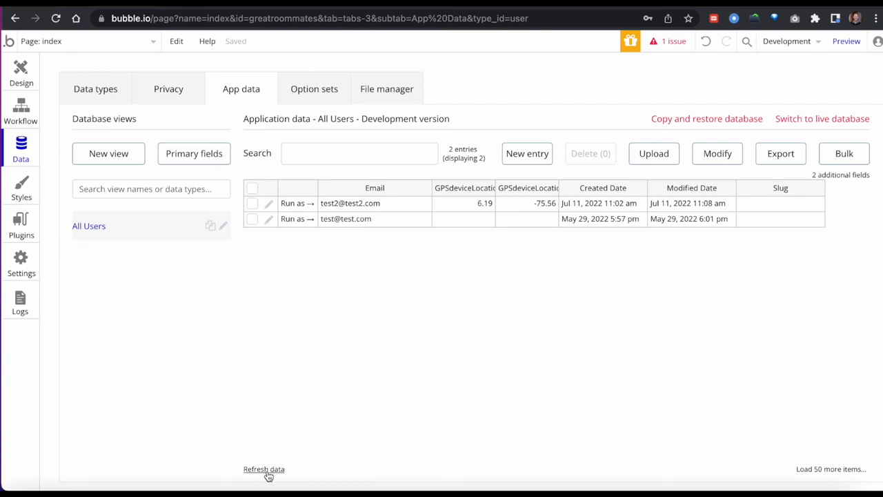
{"action": "left_click", "coordinate": [463, 218]}
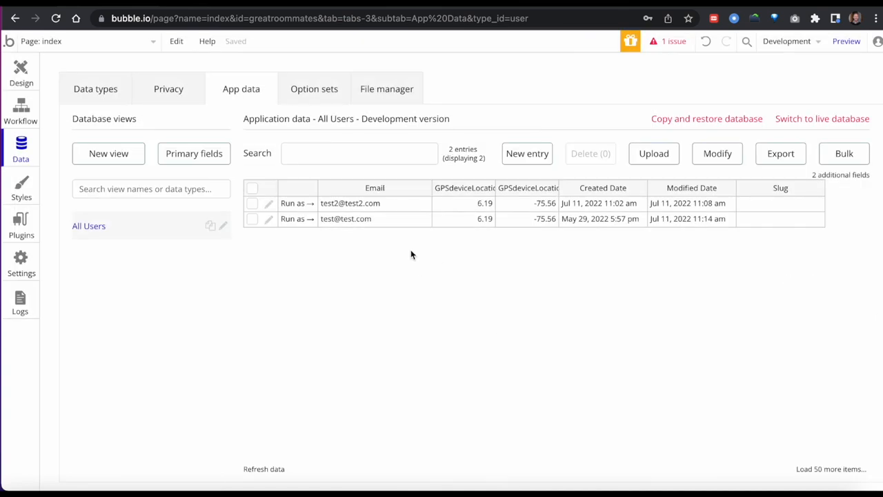
{"action": "mouse_move", "coordinate": [465, 234]}
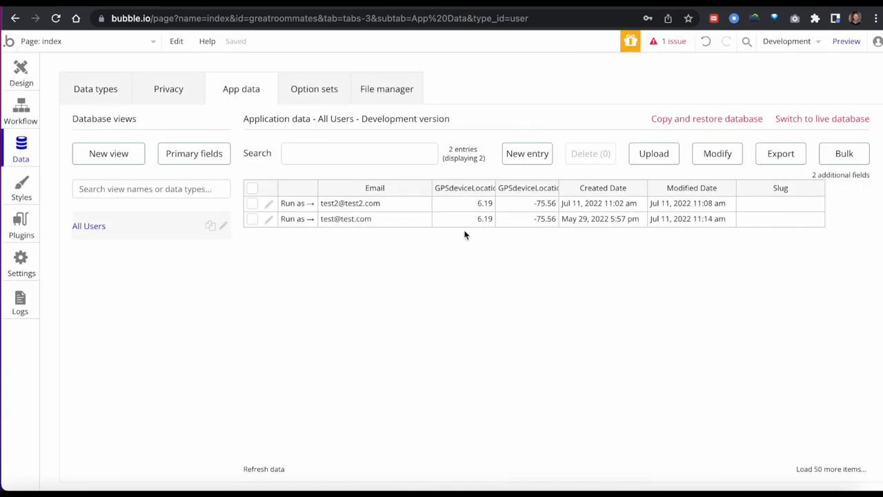
{"action": "left_click", "coordinate": [485, 218]}
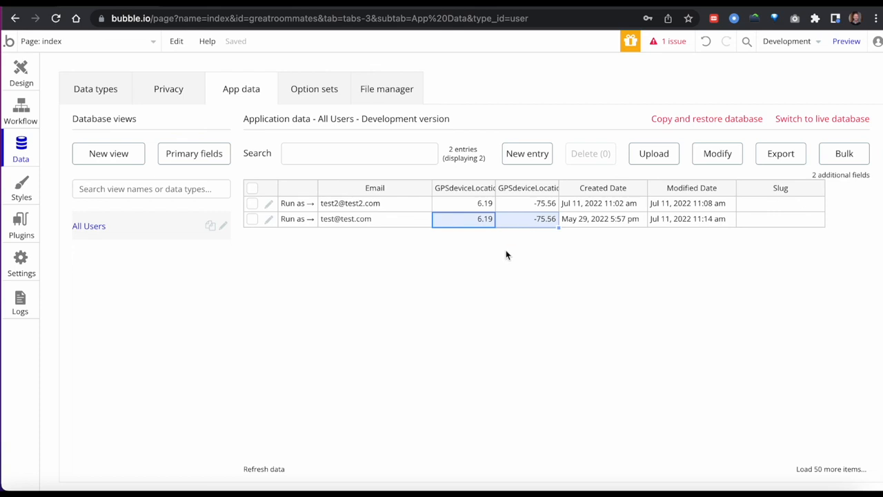
{"action": "mouse_move", "coordinate": [354, 319]}
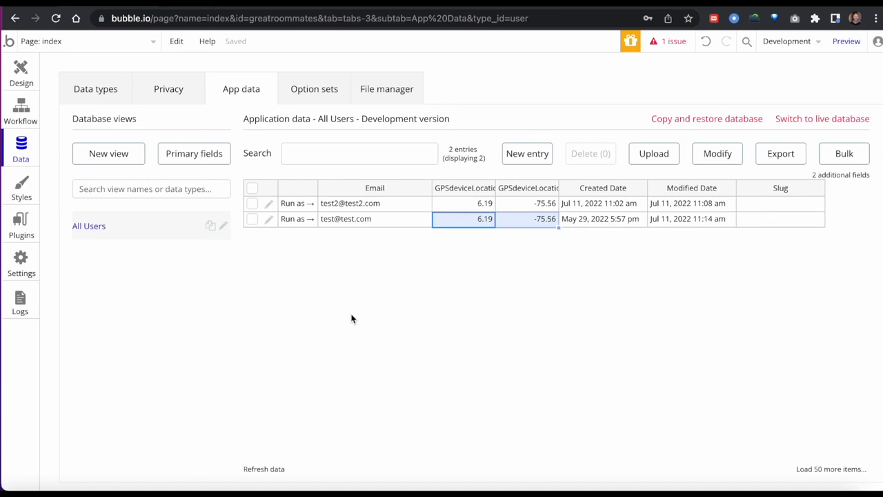
{"action": "mouse_move", "coordinate": [20, 219]}
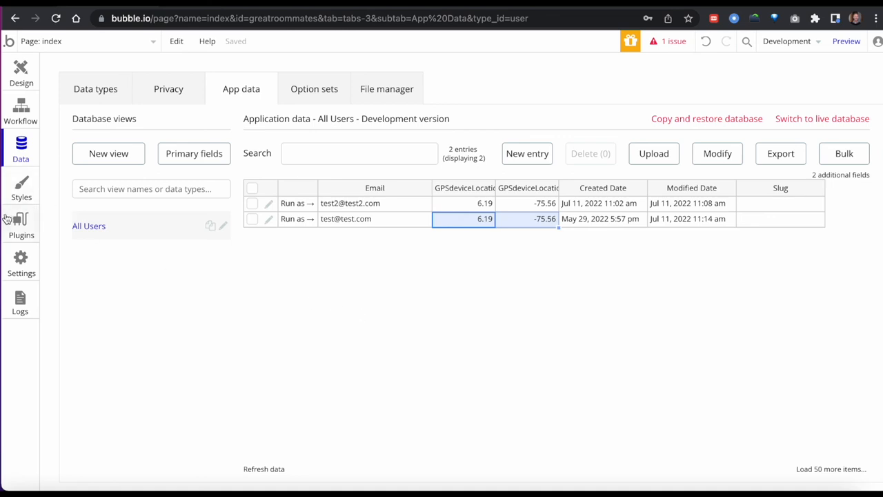